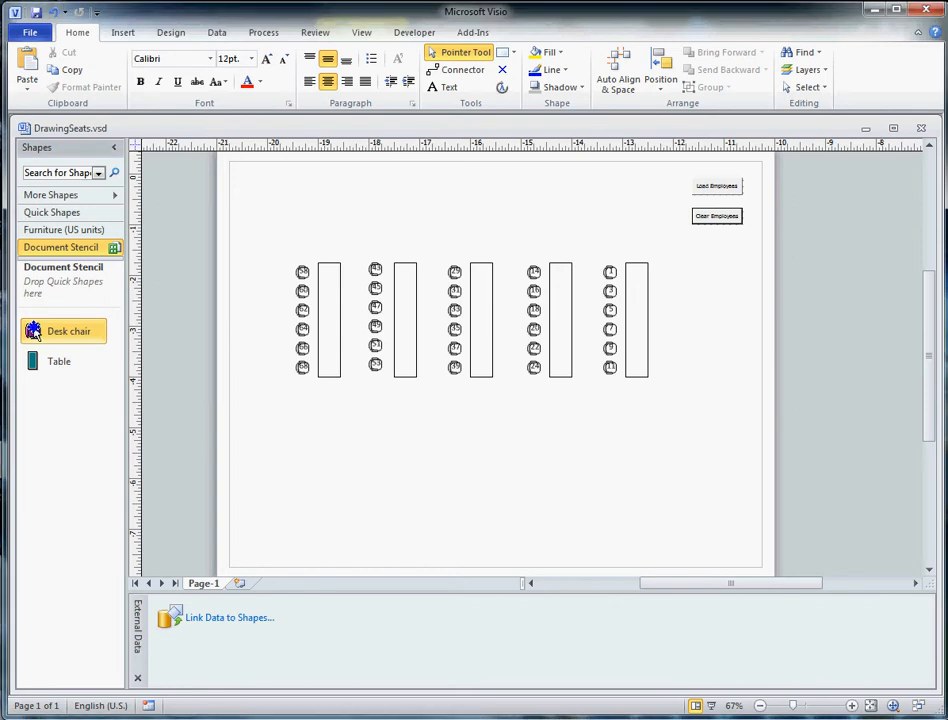
# Open the Desk chair master shape for editing and bring up the chair's context menu
pyautogui.rightClick(69, 331)
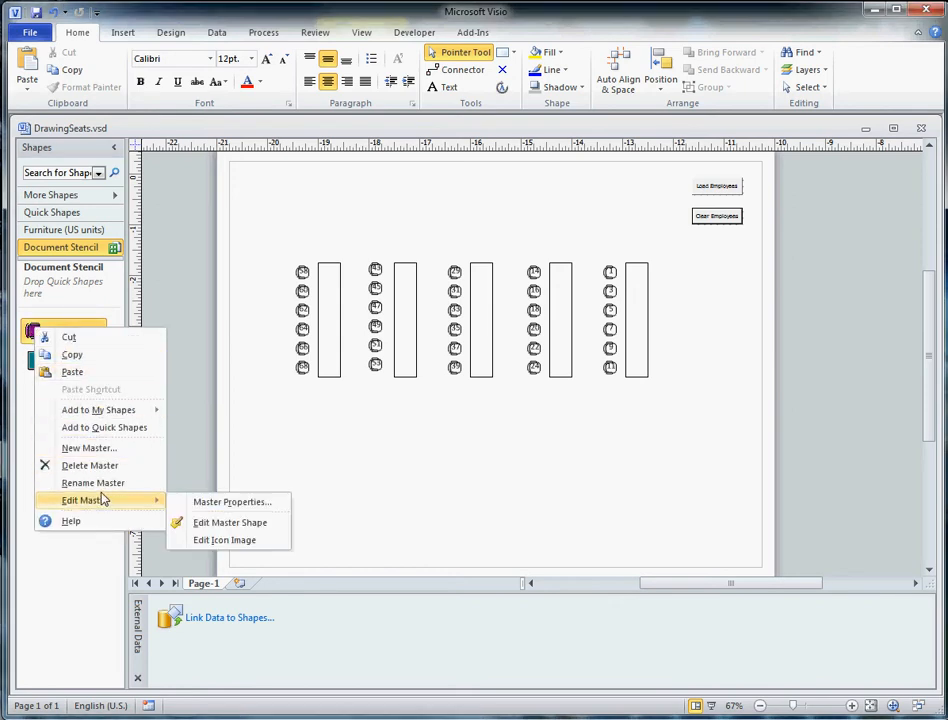
pyautogui.moveTo(89, 447)
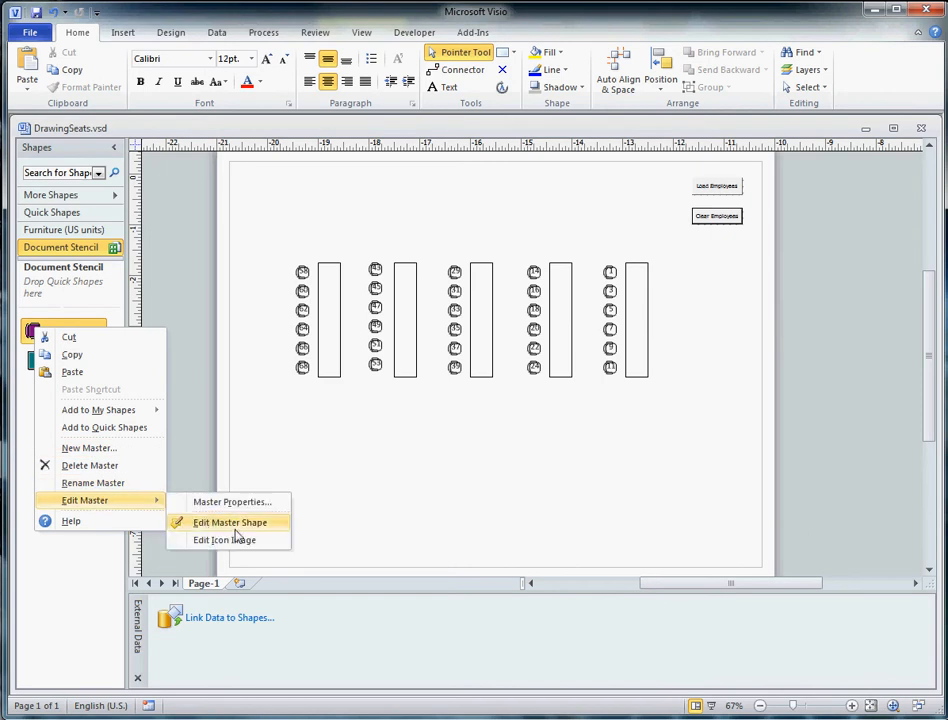
pyautogui.click(230, 522)
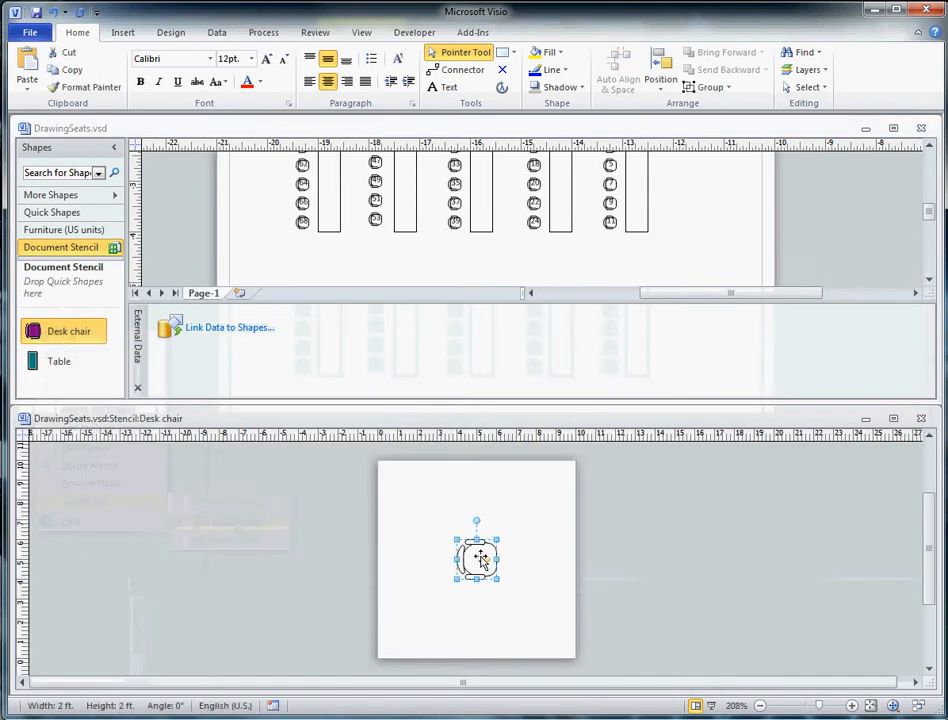
pyautogui.rightClick(476, 557)
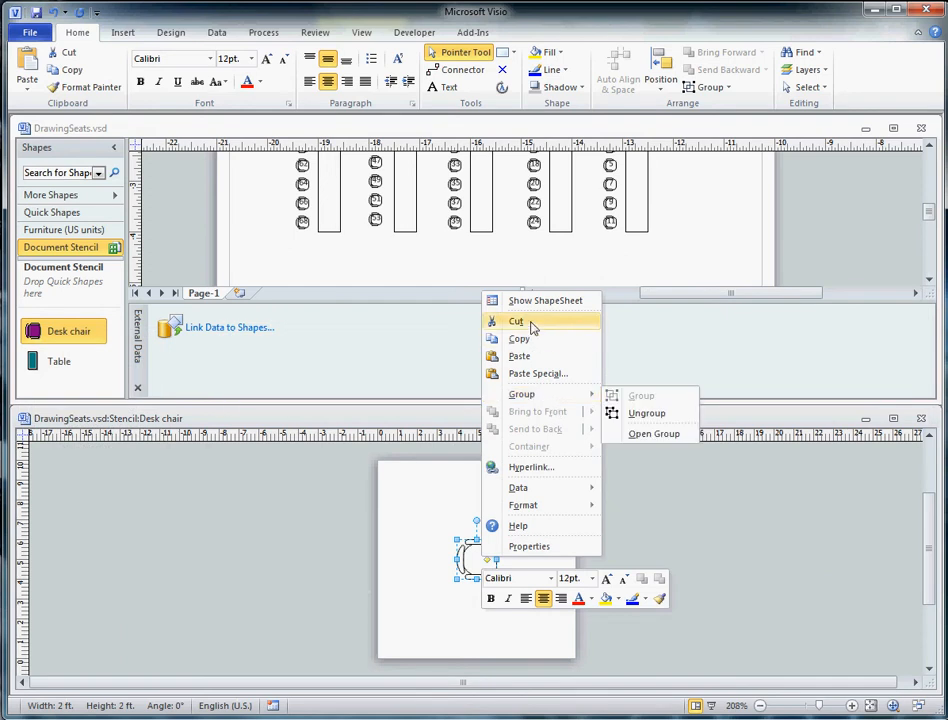
# Show the chair's ShapeSheet, scroll through Shape Data, and inspect the Department label cell
pyautogui.click(545, 300)
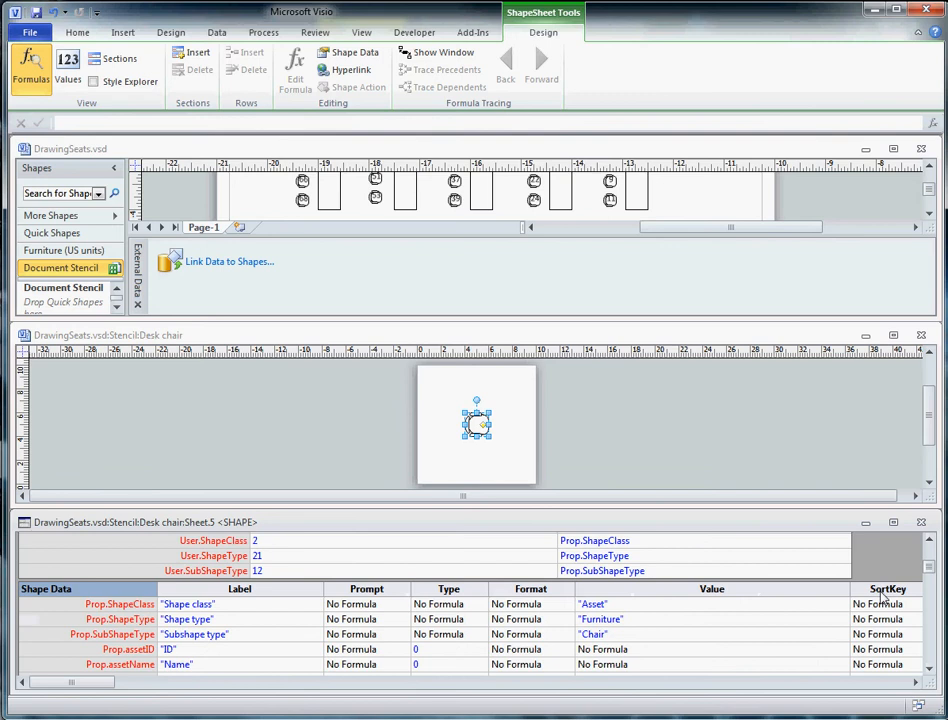
pyautogui.scroll(-3)
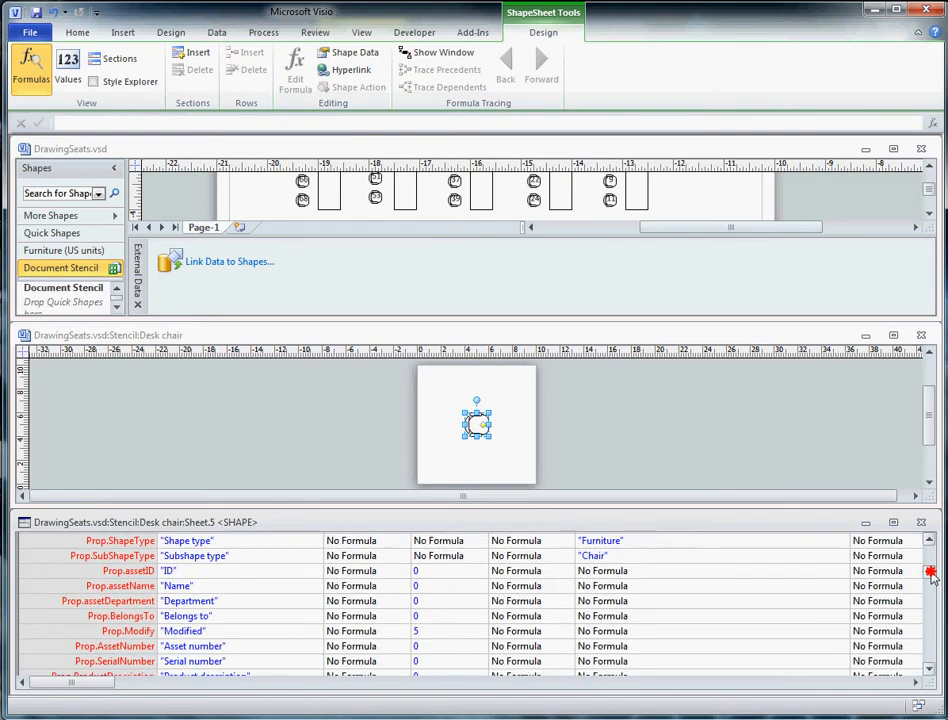
pyautogui.scroll(-3)
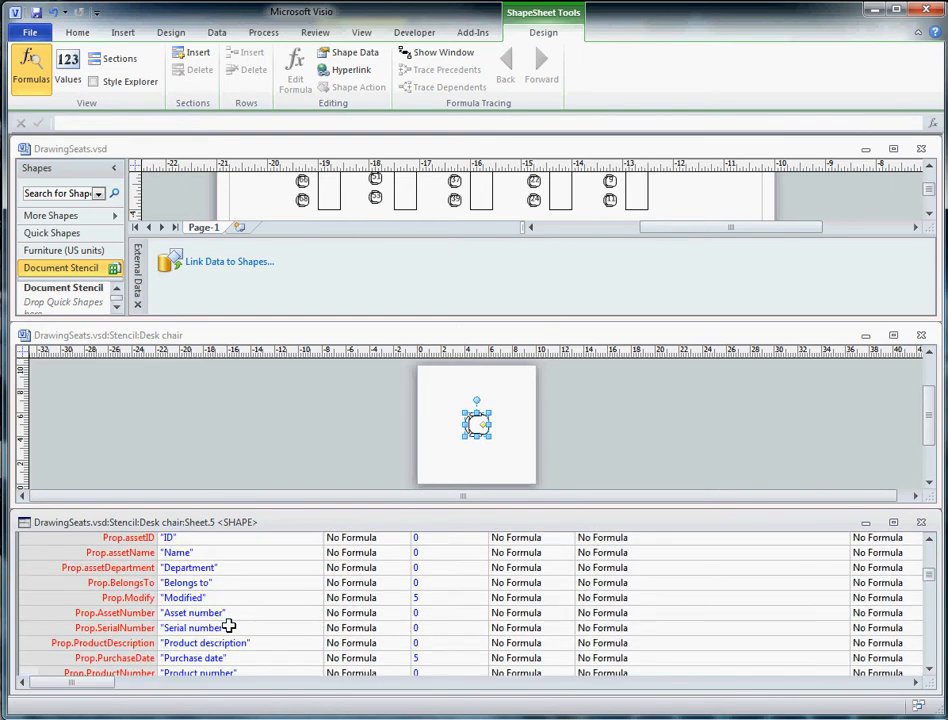
pyautogui.scroll(3)
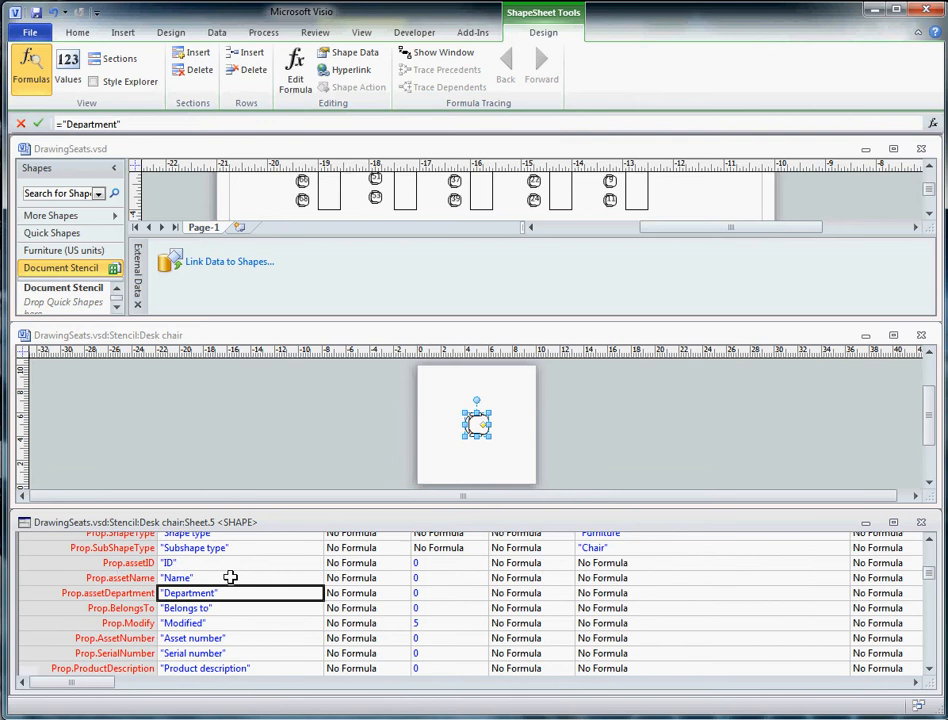
pyautogui.click(240, 562)
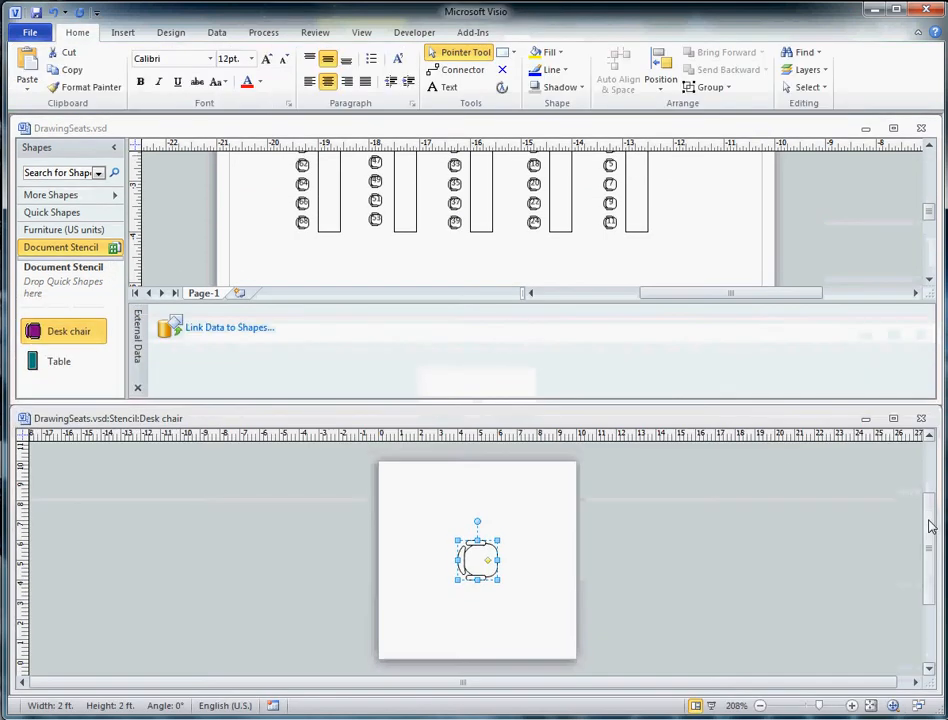
pyautogui.moveTo(743, 561)
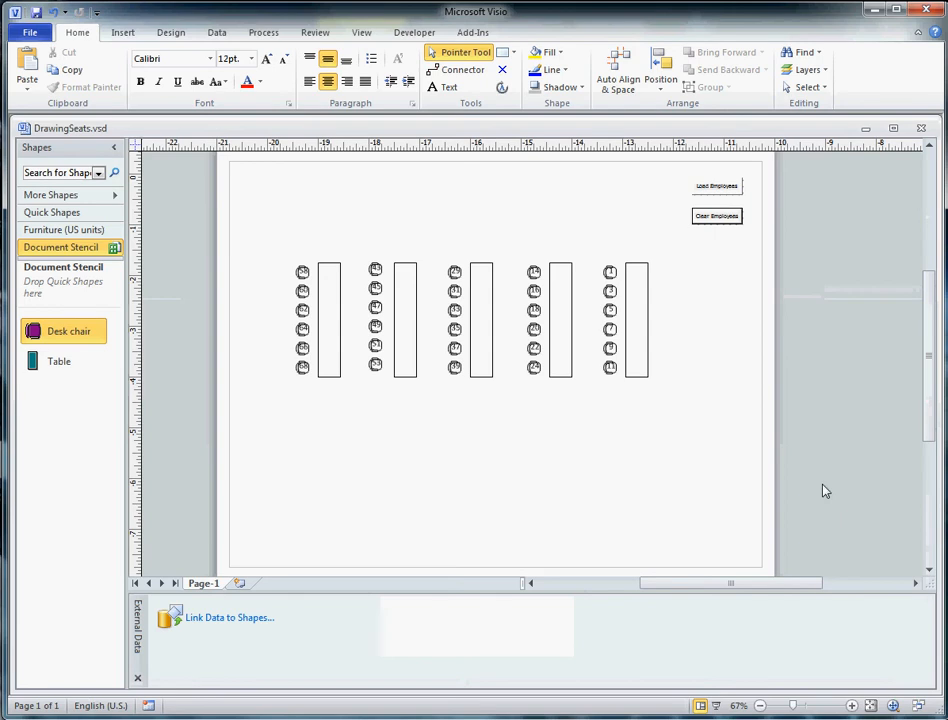
pyautogui.moveTo(794, 532)
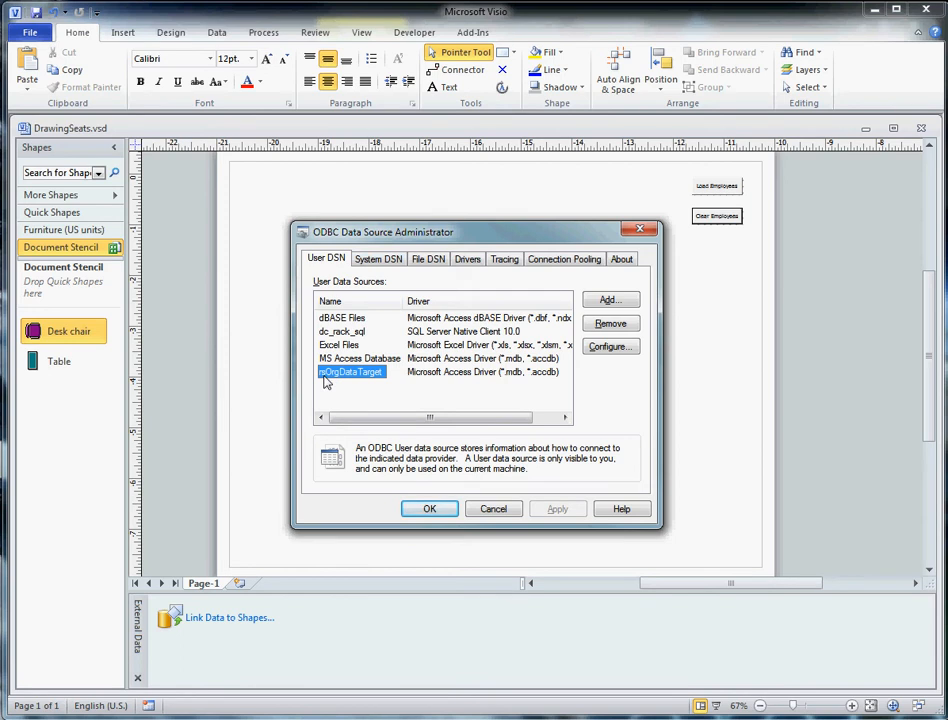
pyautogui.moveTo(379, 382)
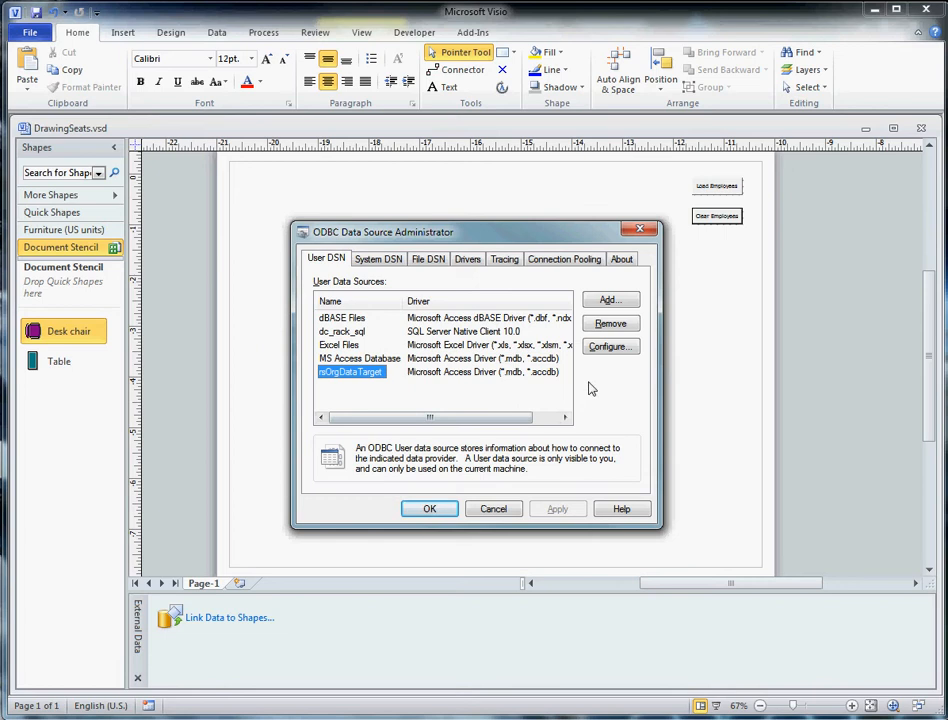
pyautogui.moveTo(611, 304)
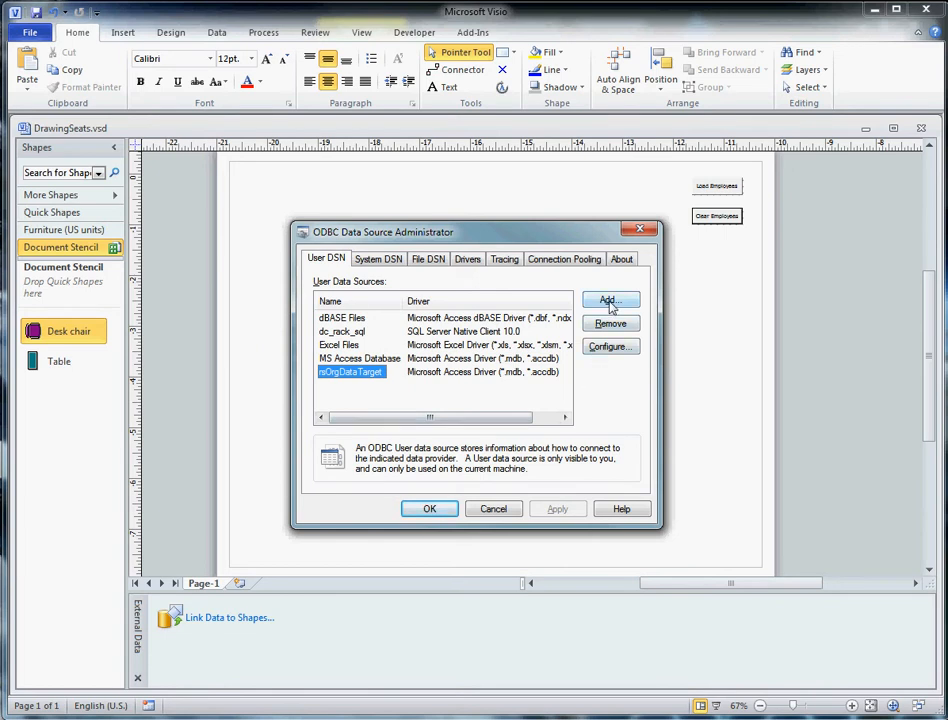
pyautogui.click(610, 346)
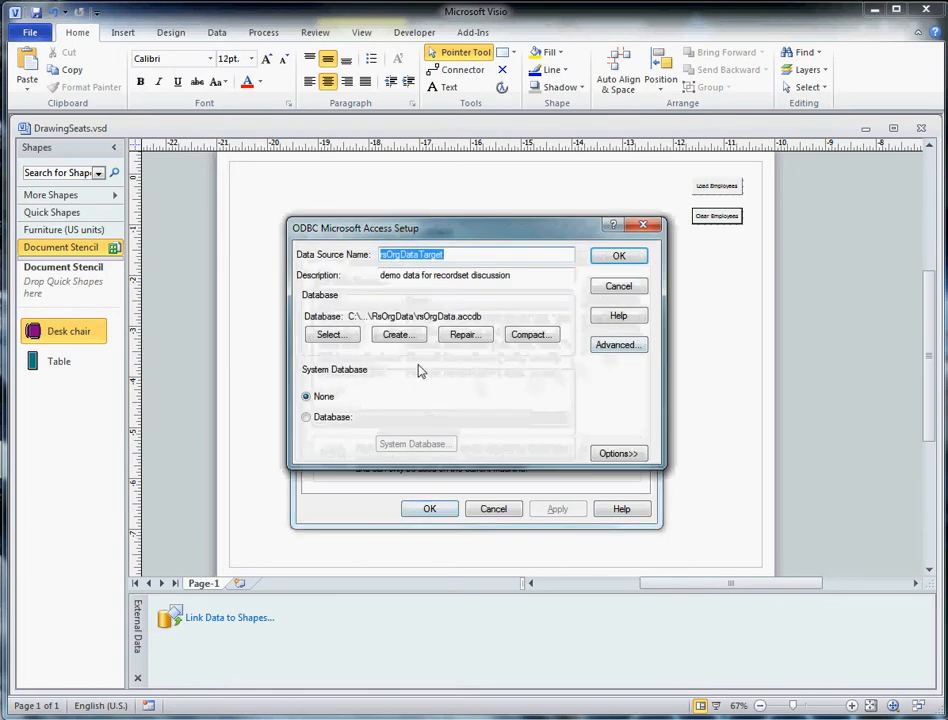
pyautogui.moveTo(481, 309)
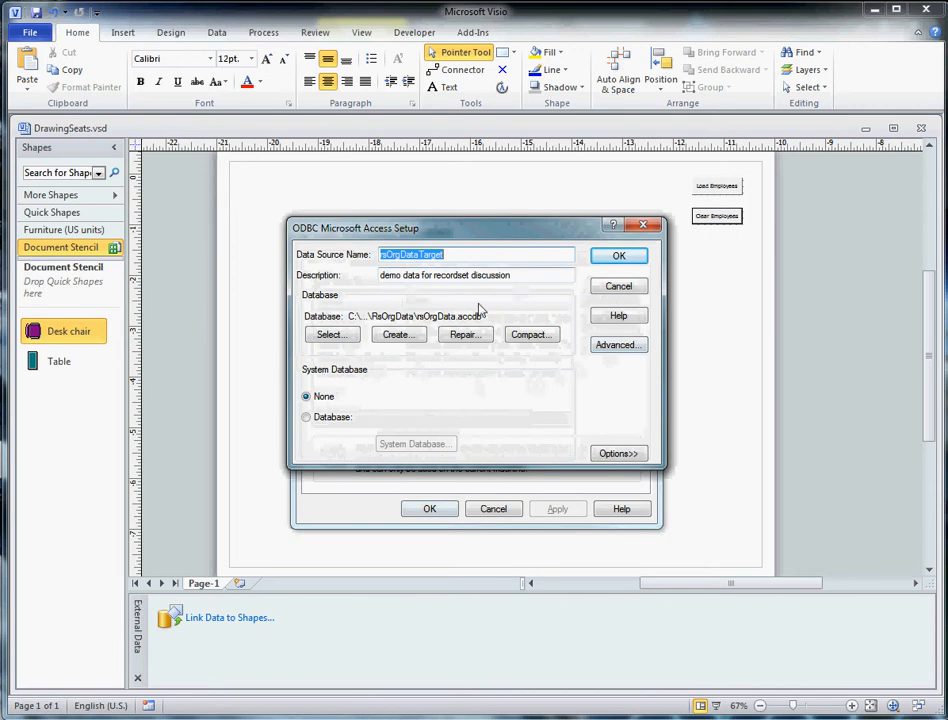
pyautogui.moveTo(560, 419)
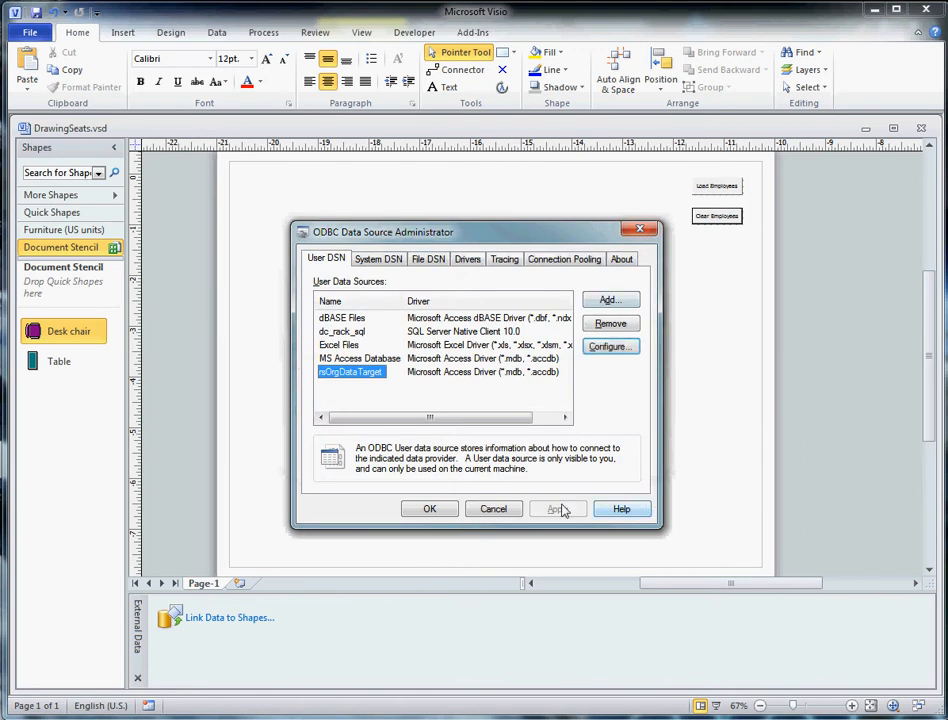
pyautogui.click(429, 509)
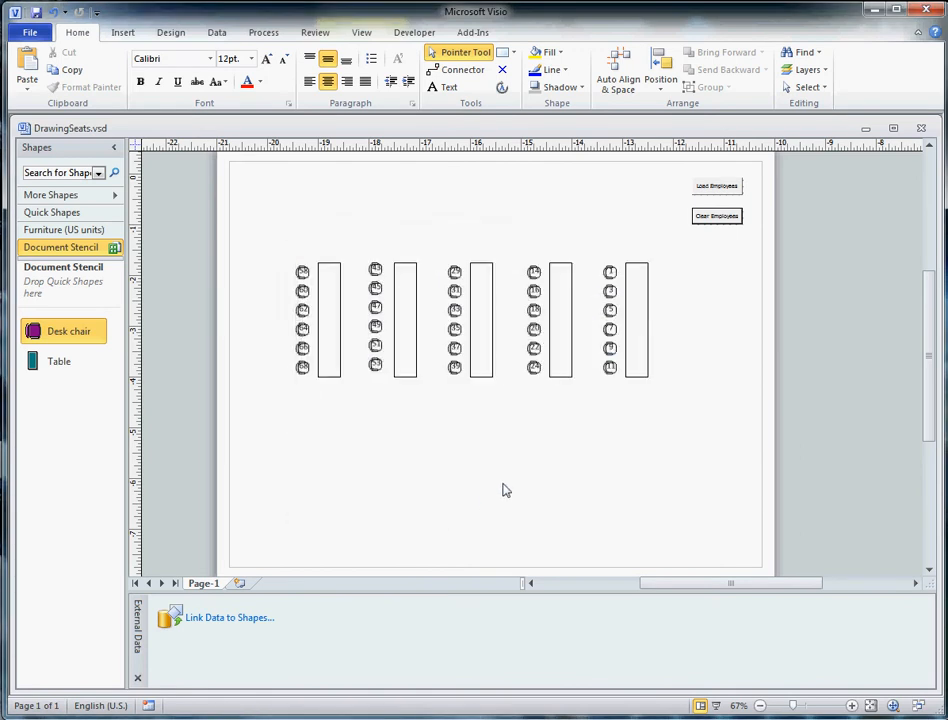
pyautogui.moveTo(408, 85)
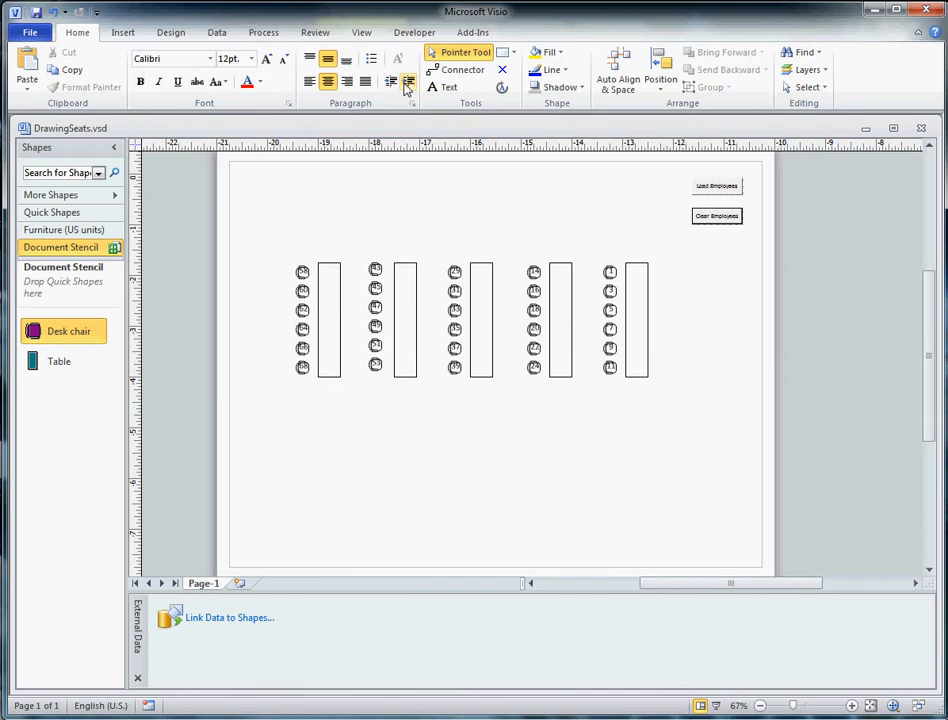
pyautogui.moveTo(390, 230)
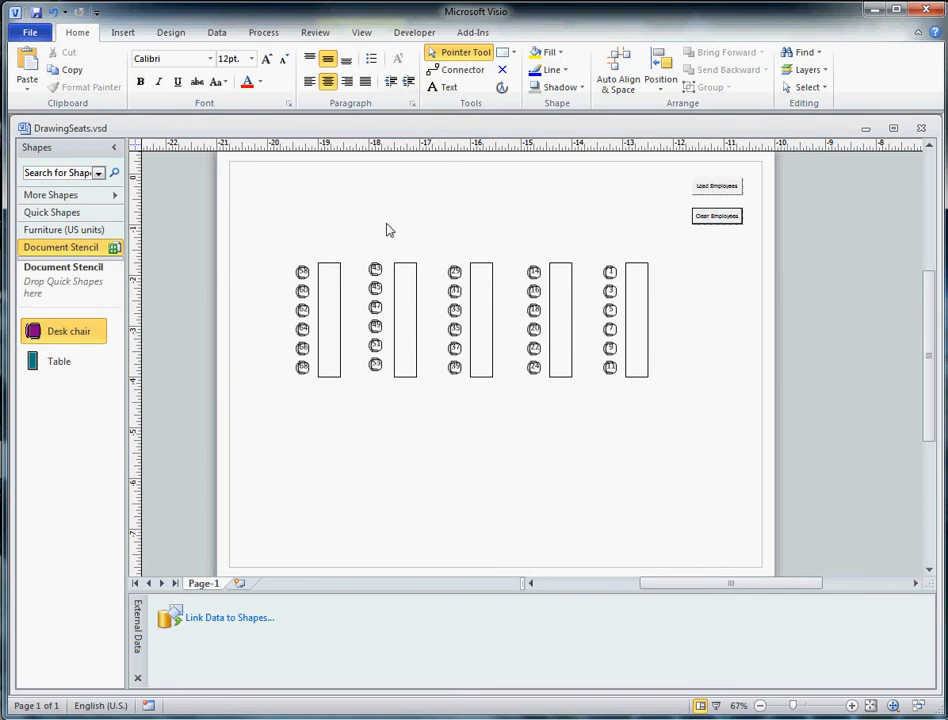
pyautogui.moveTo(397, 79)
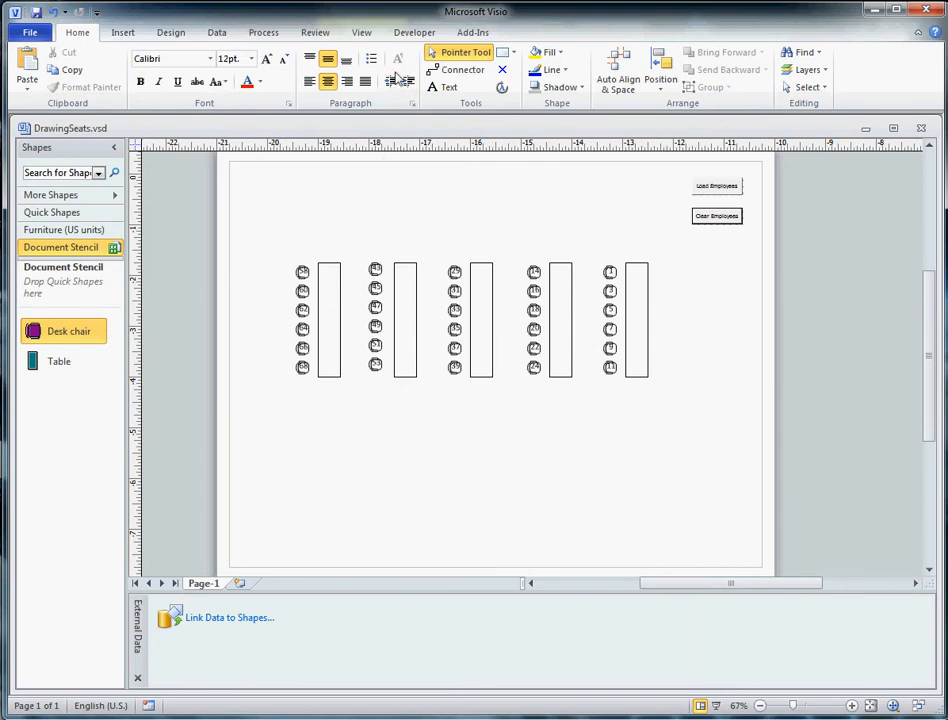
pyautogui.moveTo(362, 28)
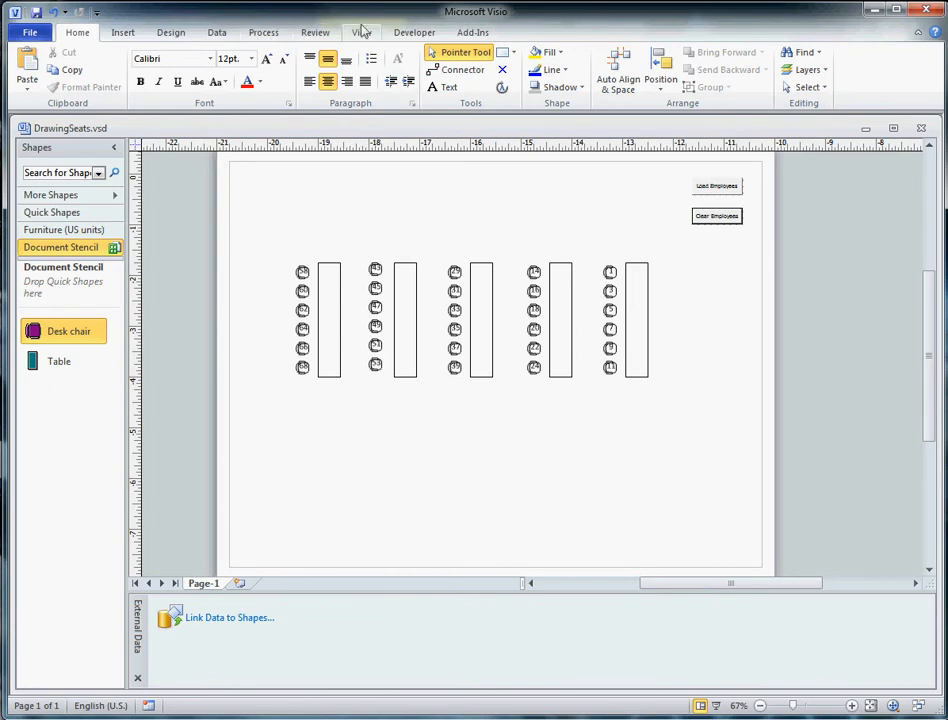
# Choose Database Export Wizard from Developer > Add-Ons > Run Add-On
pyautogui.click(362, 32)
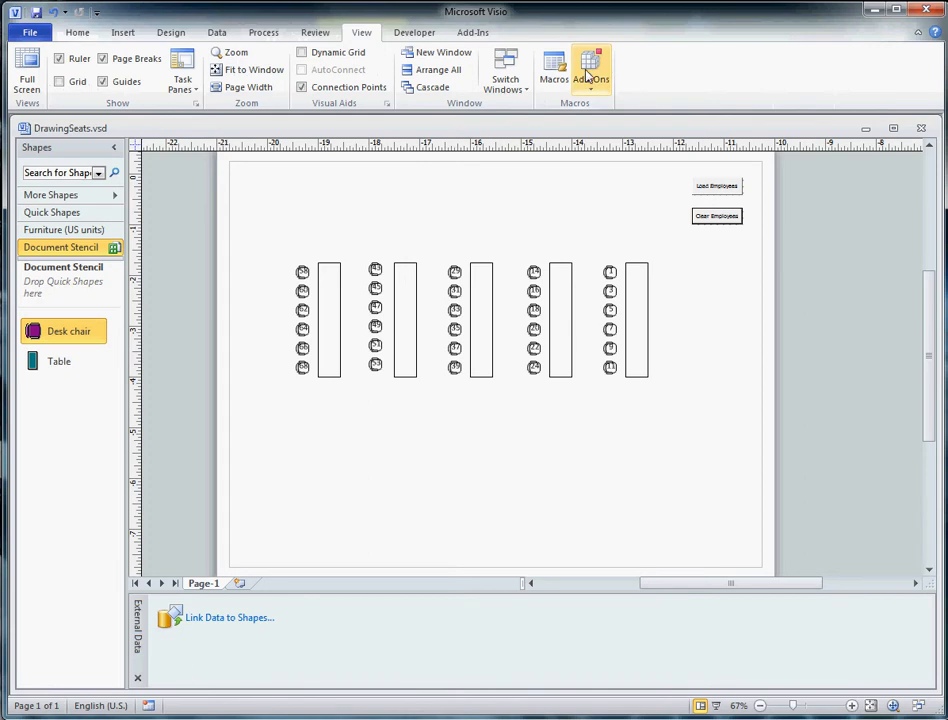
pyautogui.click(590, 70)
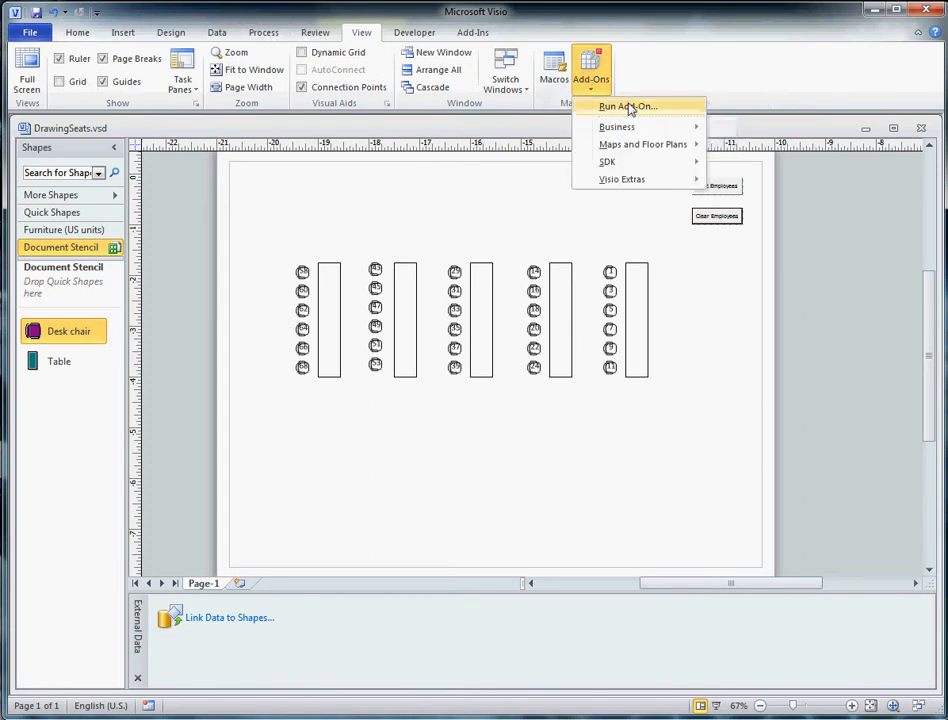
pyautogui.click(627, 106)
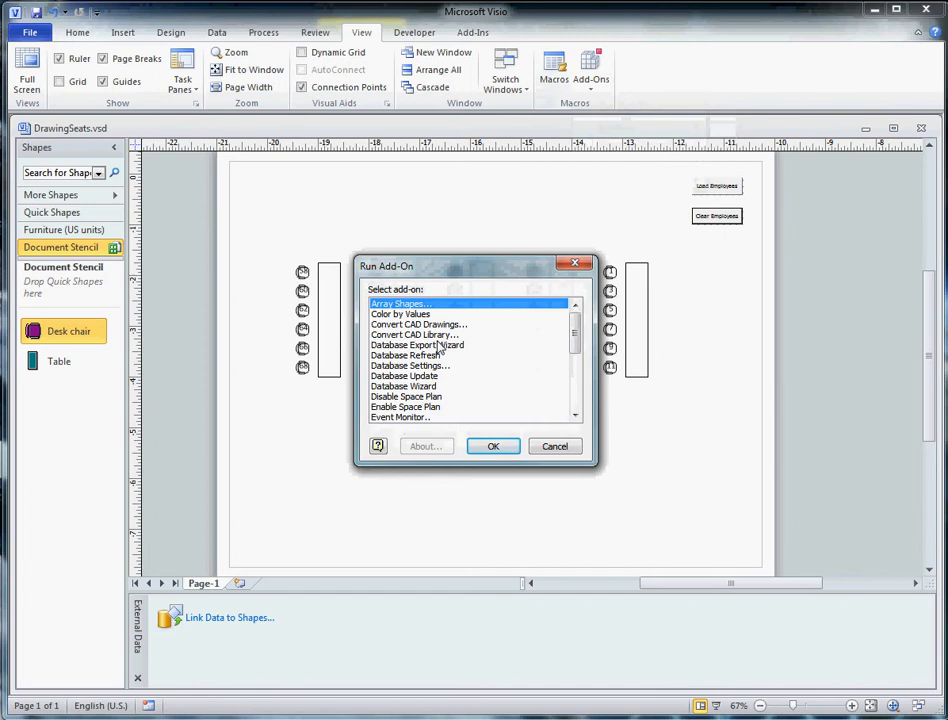
pyautogui.click(417, 344)
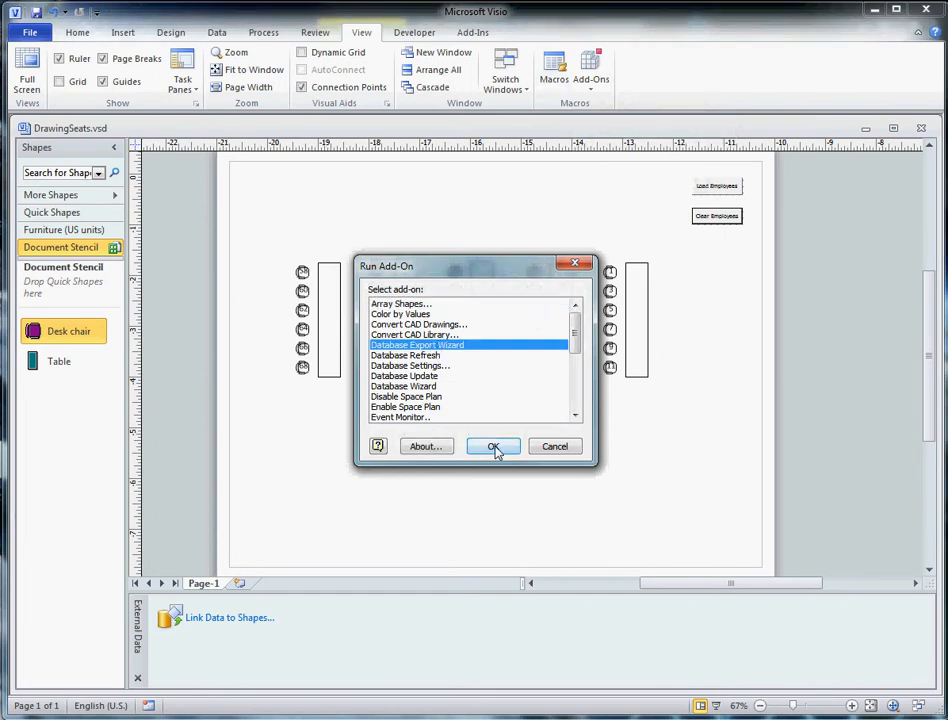
# Start the wizard and export all shapes and every field on Page-1
pyautogui.click(493, 446)
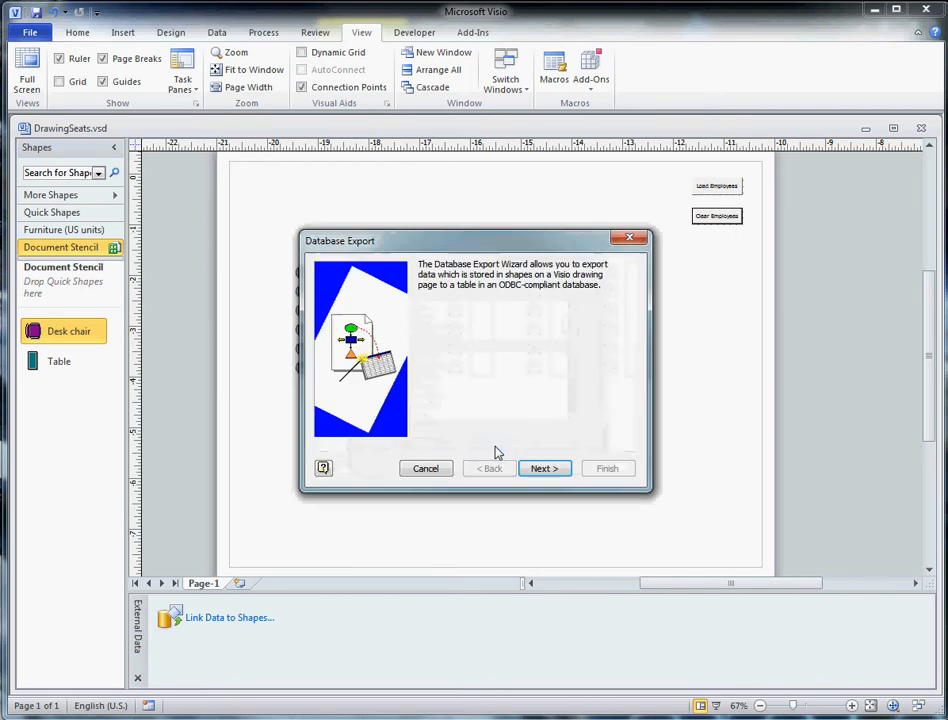
pyautogui.click(544, 468)
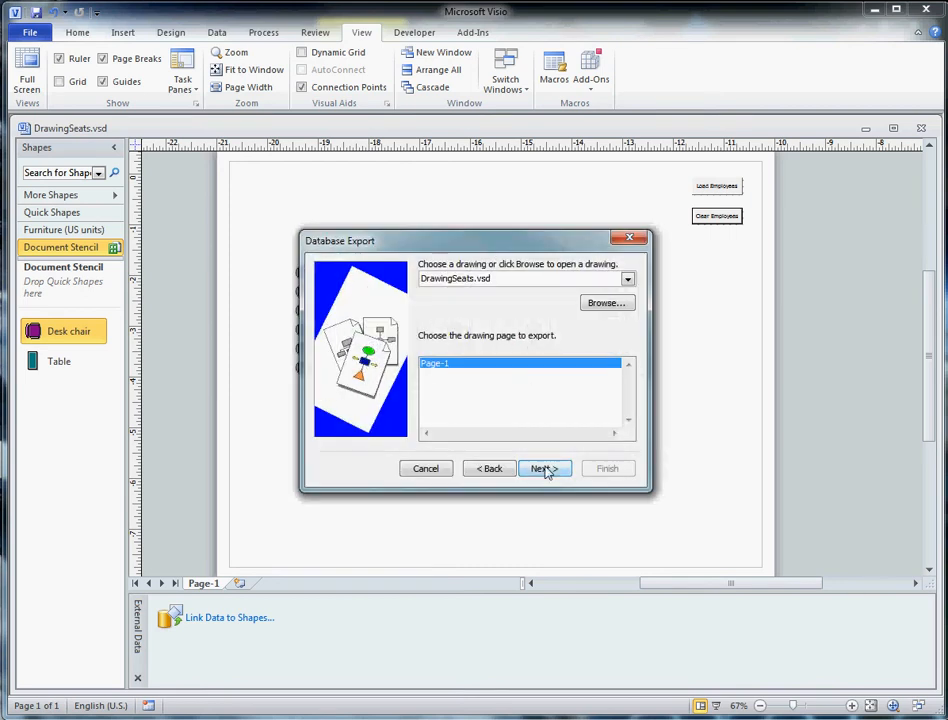
pyautogui.click(540, 468)
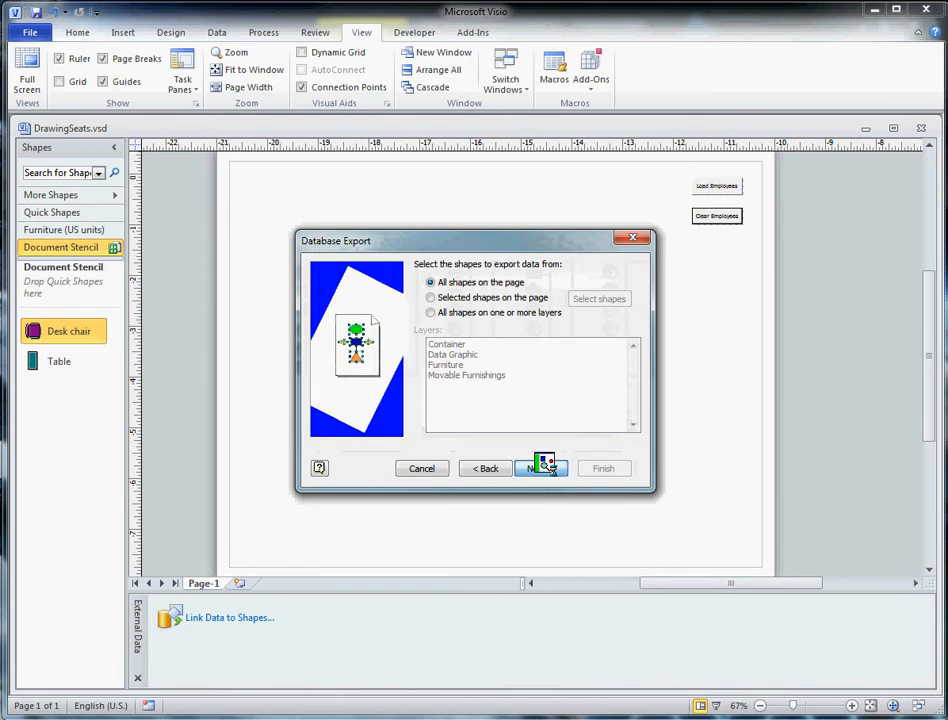
pyautogui.click(540, 468)
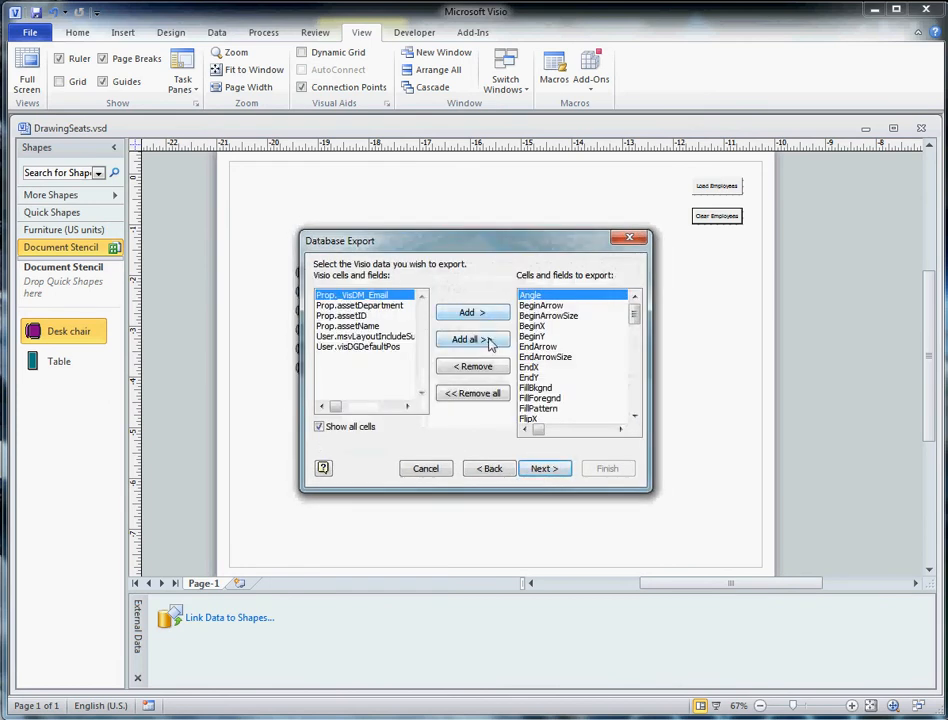
pyautogui.click(471, 339)
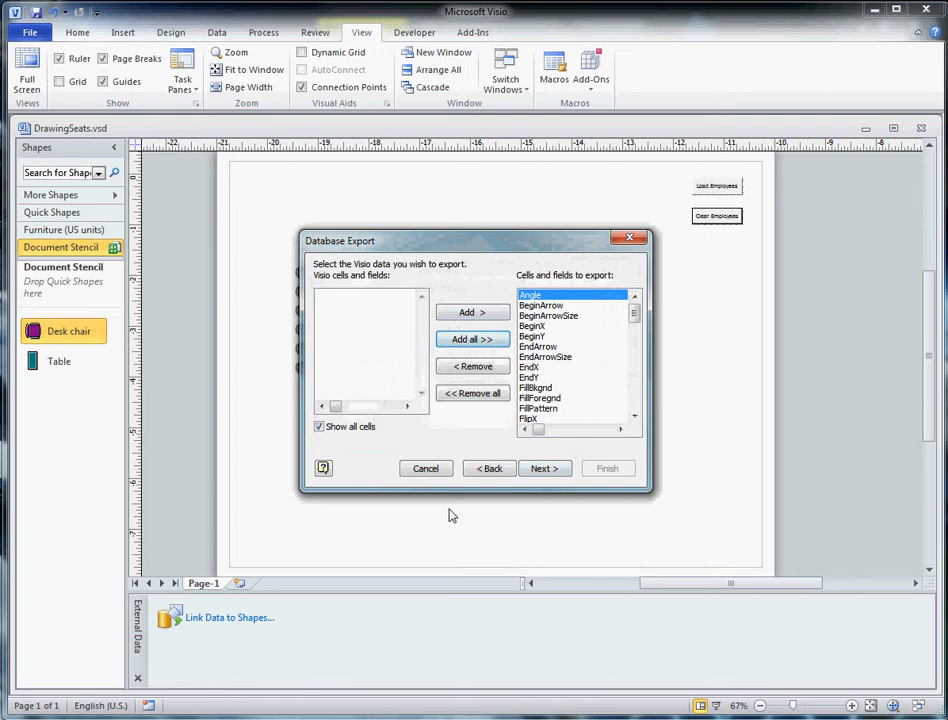
# Target the rsOrgDataTarget data source with table tblSeatingChart
pyautogui.click(543, 468)
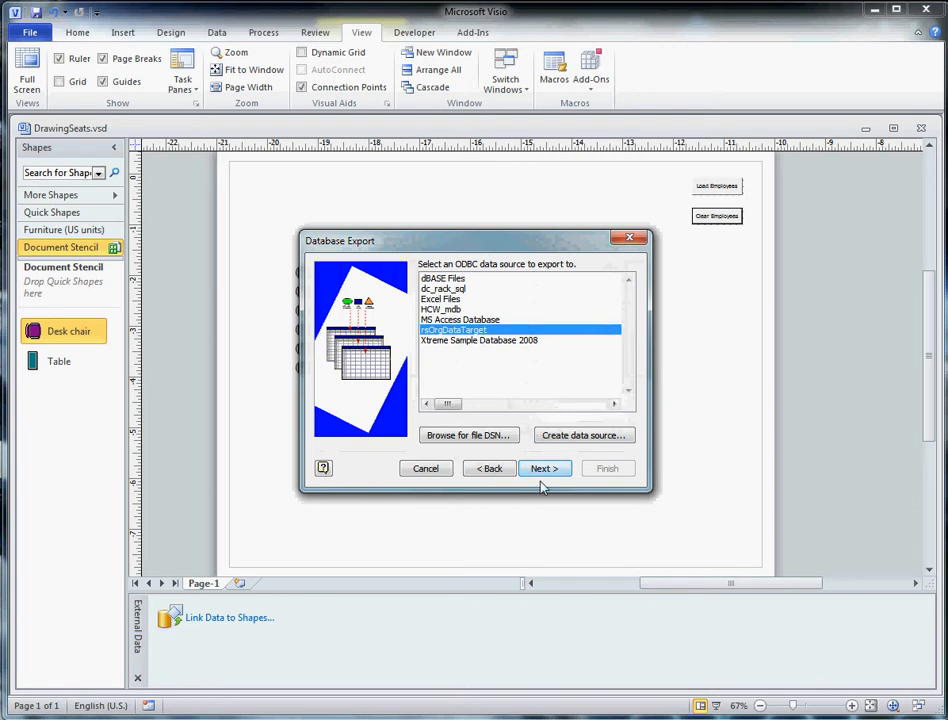
pyautogui.click(544, 468)
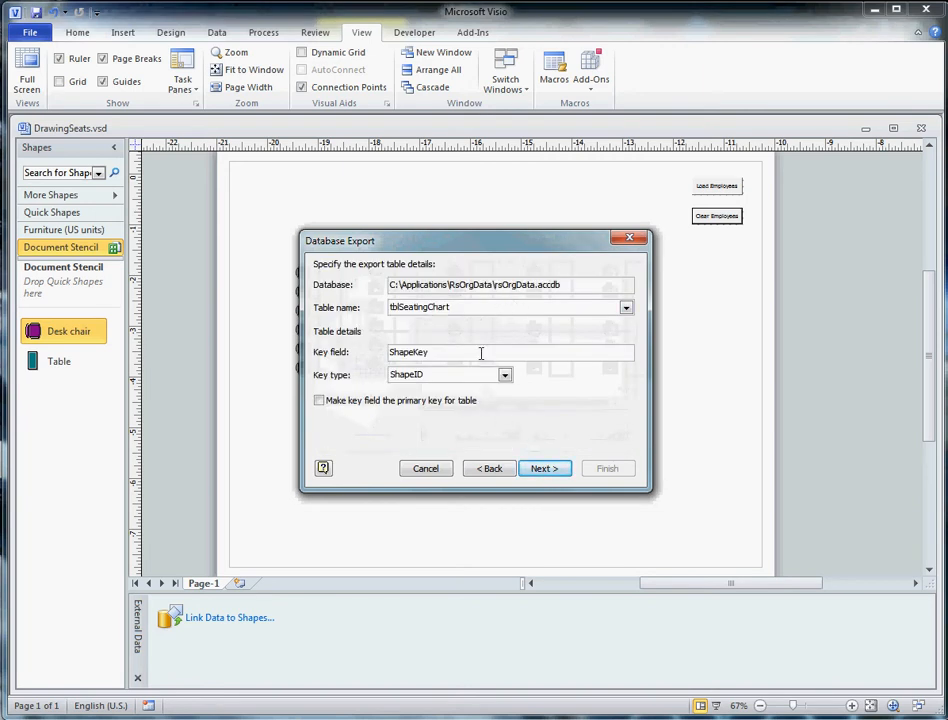
pyautogui.click(544, 468)
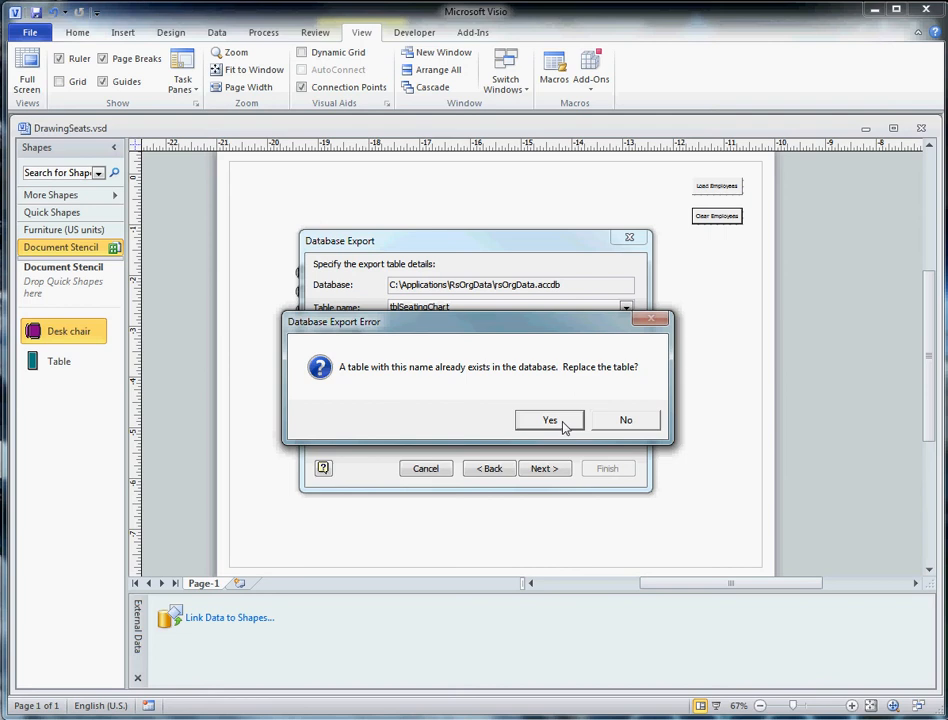
pyautogui.moveTo(614, 427)
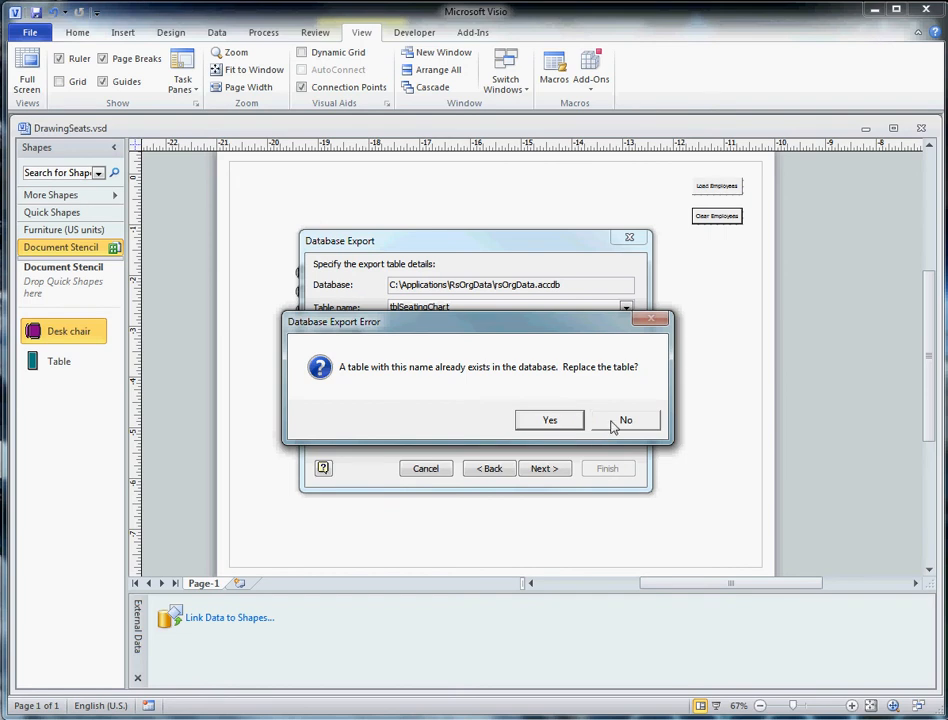
# Answer the prompt about replacing the existing tblSeatingChart table
pyautogui.click(625, 419)
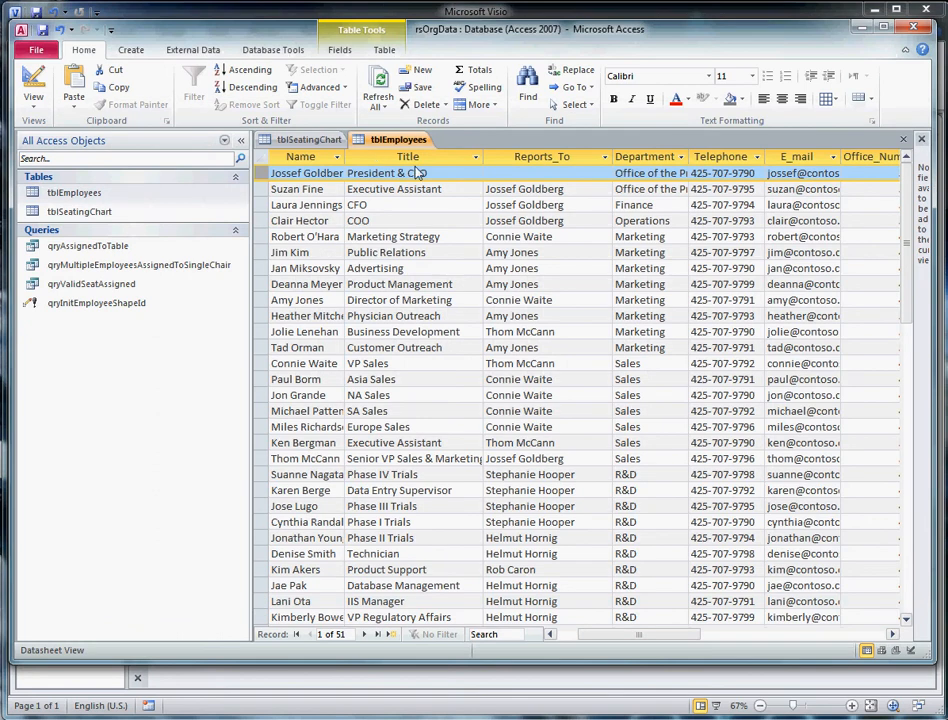
pyautogui.moveTo(357, 189)
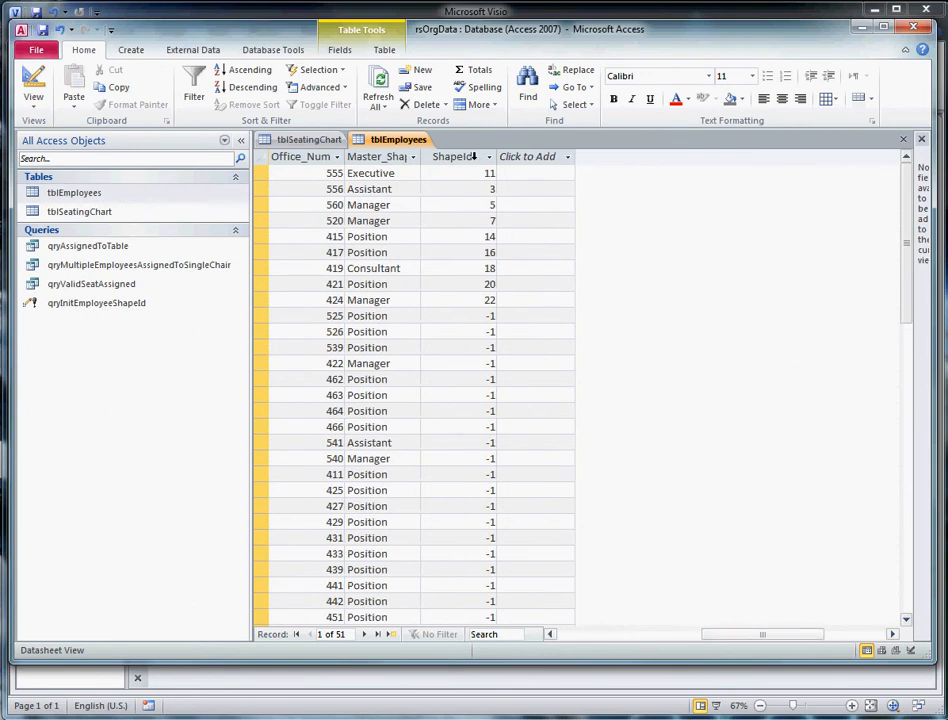
# Select the tblEmployees ShapeId column, then switch to the tblSeatingChart table
pyautogui.click(453, 156)
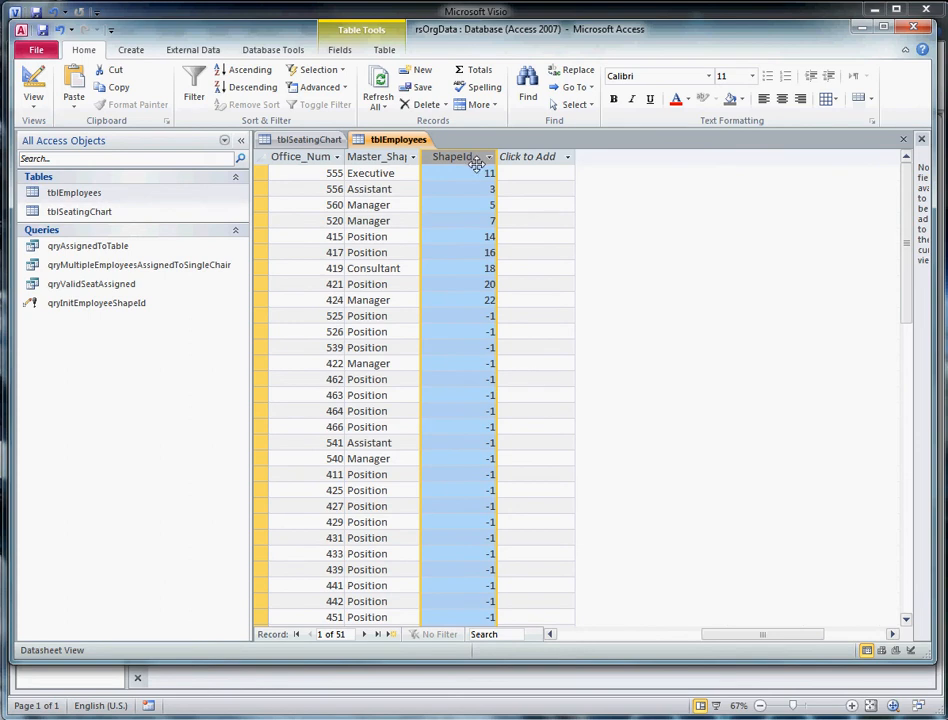
pyautogui.moveTo(477, 165)
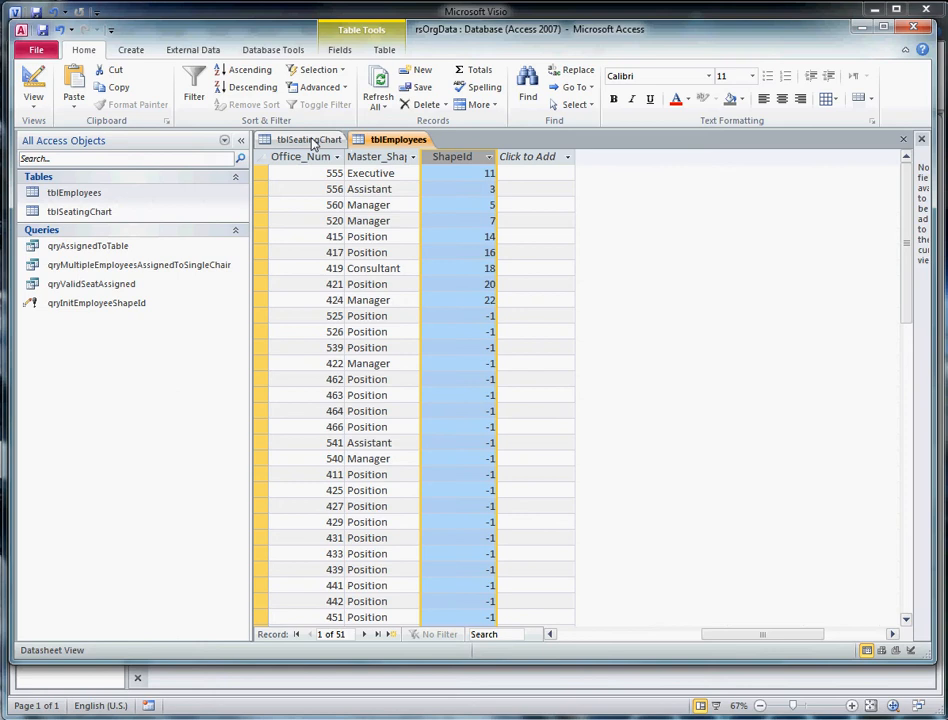
pyautogui.click(307, 139)
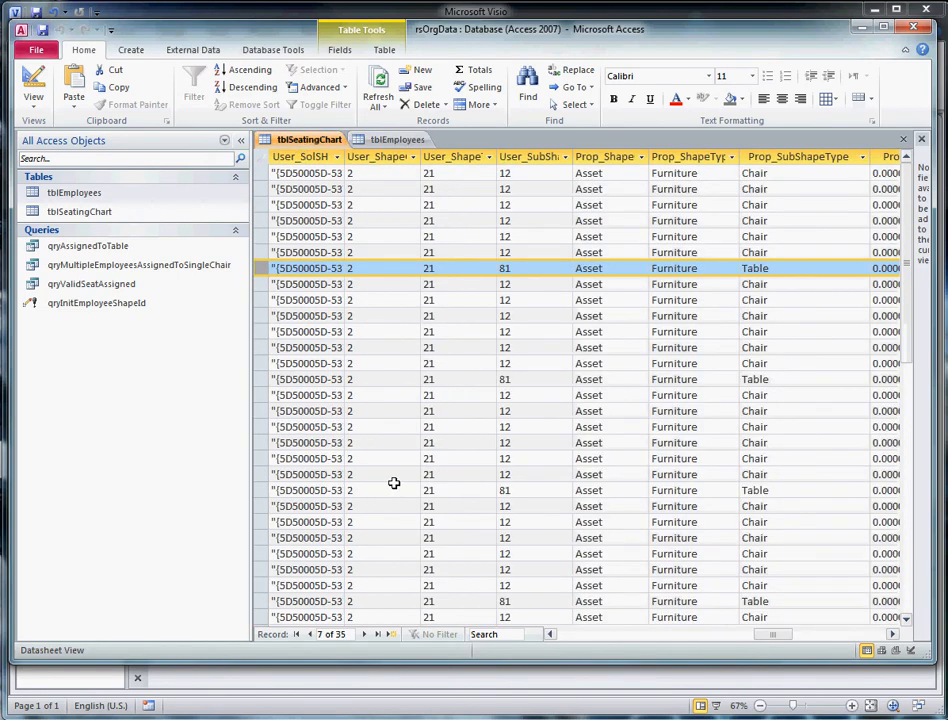
pyautogui.moveTo(346, 283)
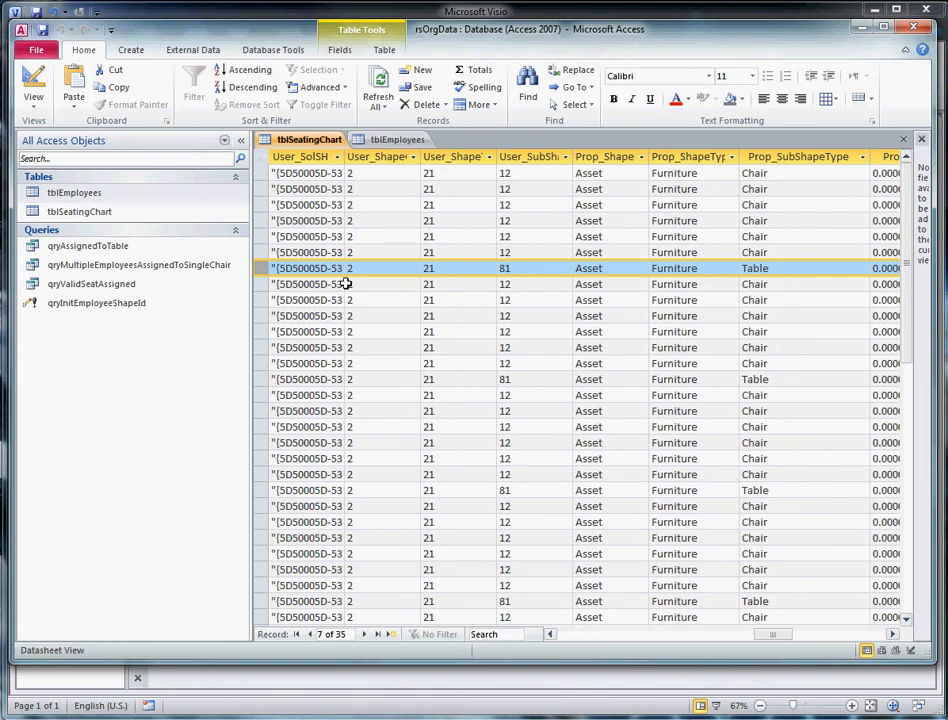
# Scroll right through tblSeatingChart's exported Chair and Table shape columns
pyautogui.hscroll(3)
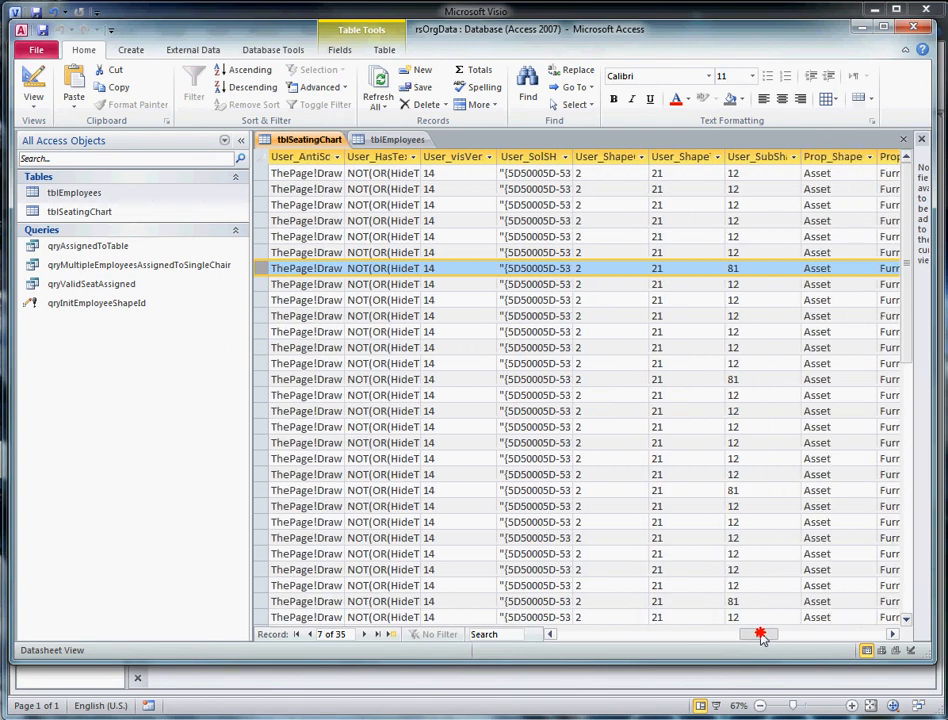
pyautogui.hscroll(3)
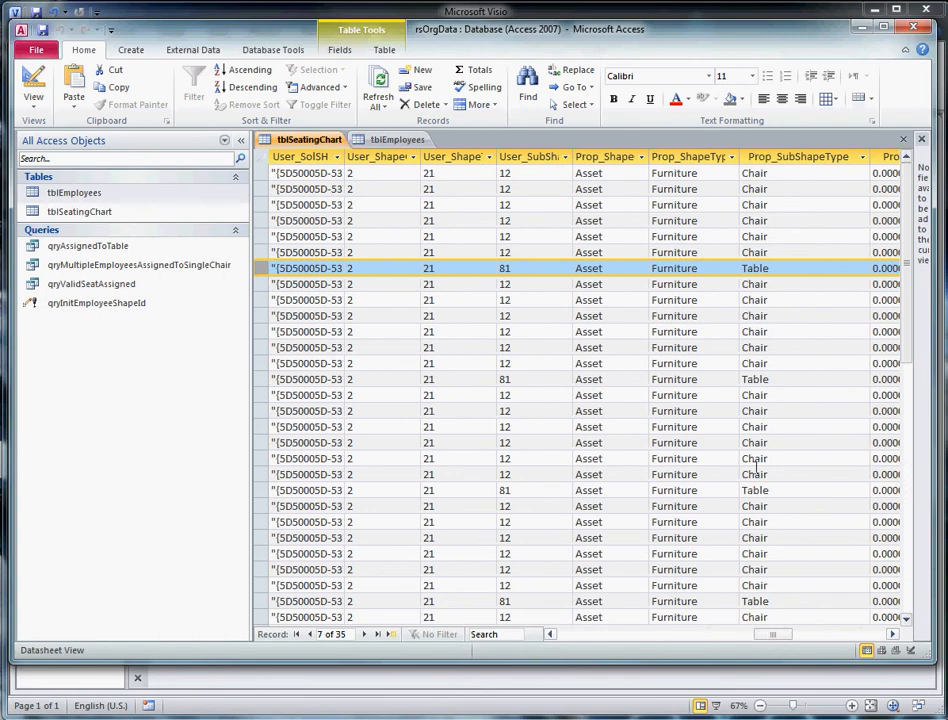
pyautogui.moveTo(807, 165)
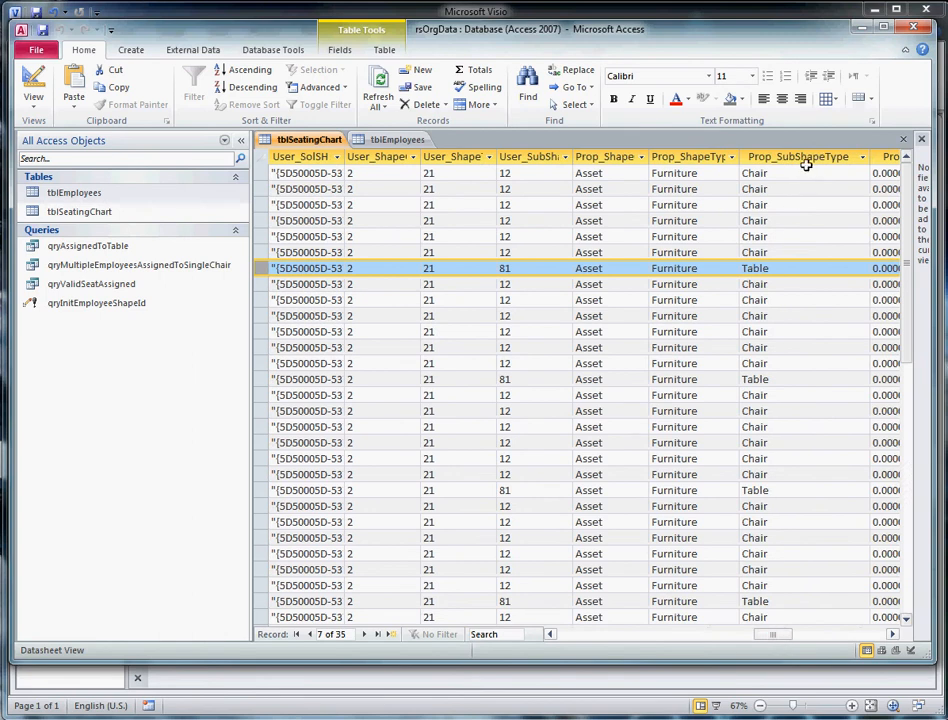
pyautogui.moveTo(571, 175)
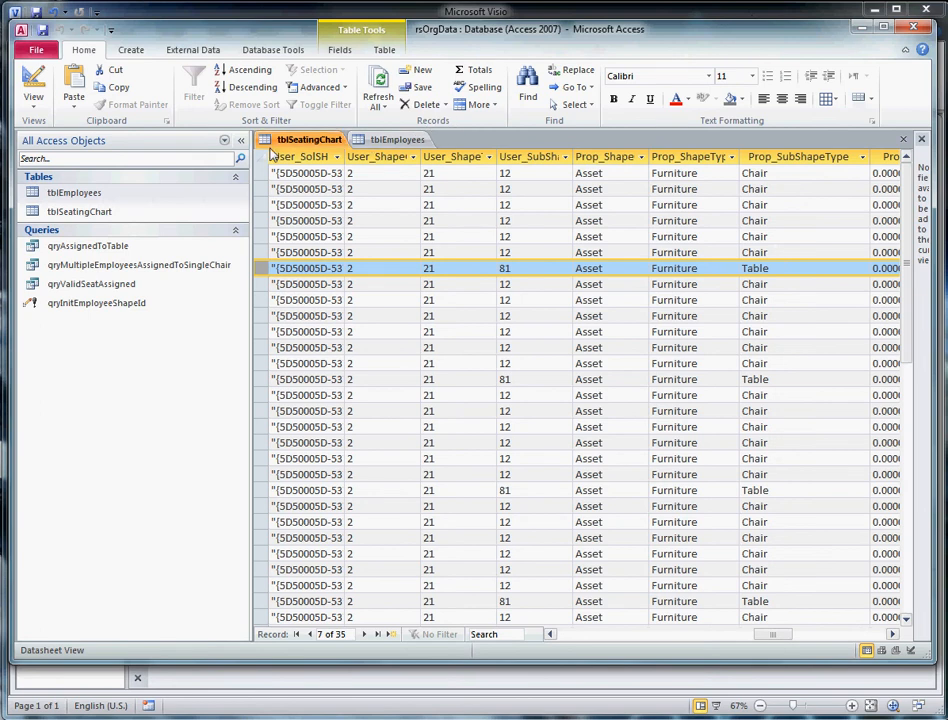
pyautogui.moveTo(297, 157)
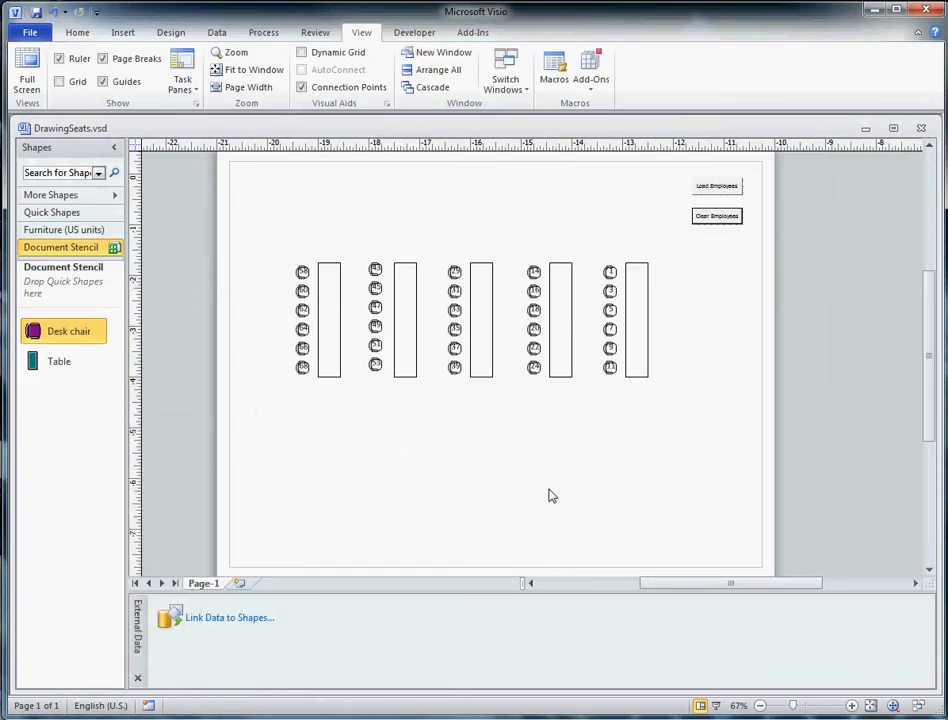
pyautogui.moveTo(537, 481)
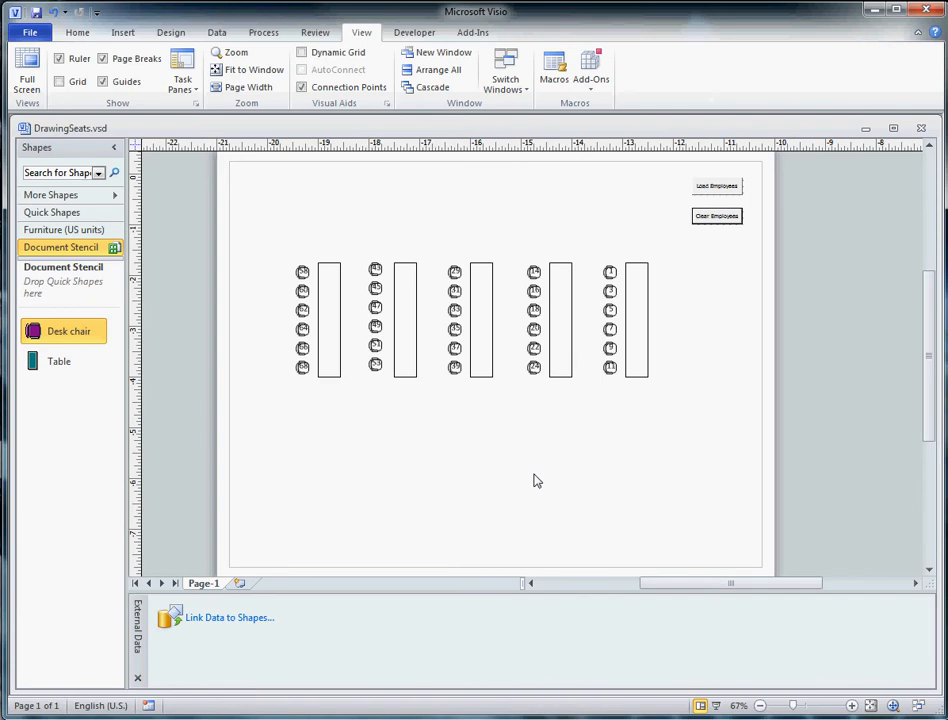
pyautogui.moveTo(27, 70)
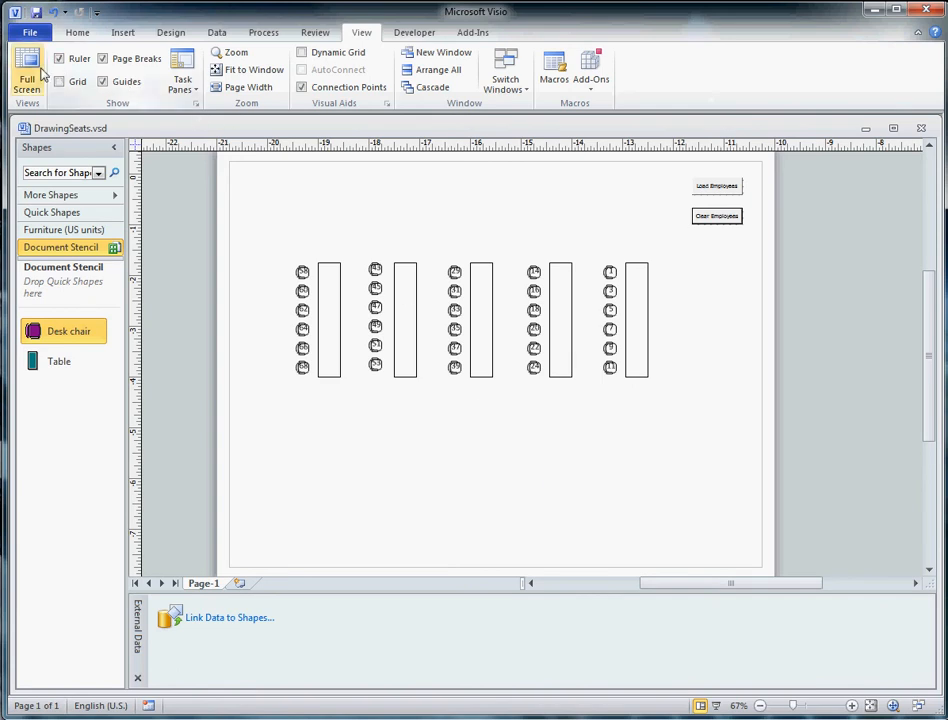
pyautogui.moveTo(27, 70)
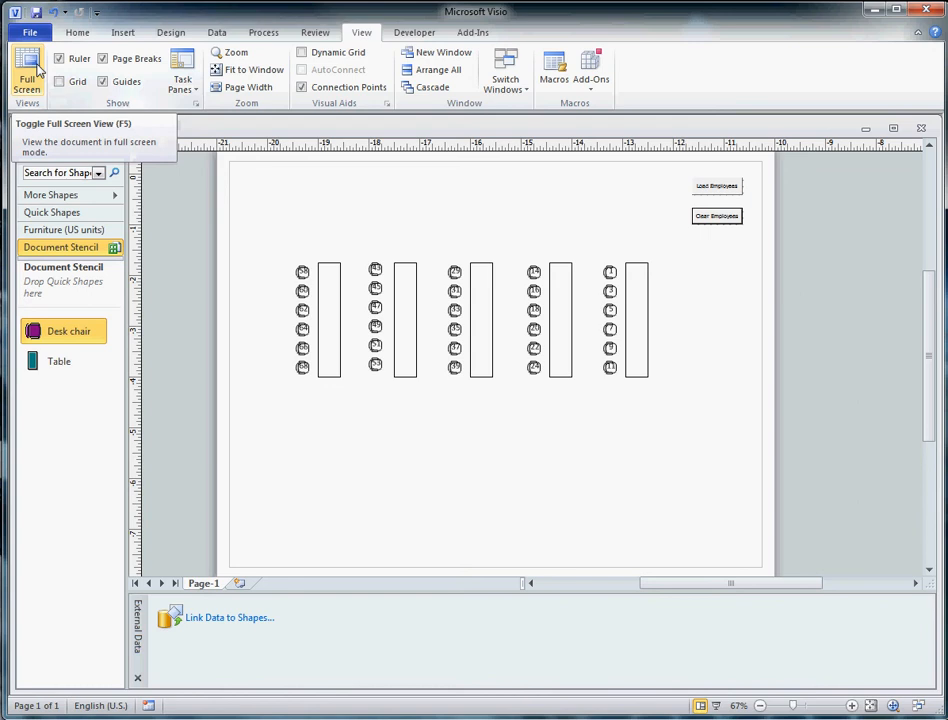
# Show the Data tab in the Visio seating drawing
pyautogui.click(216, 32)
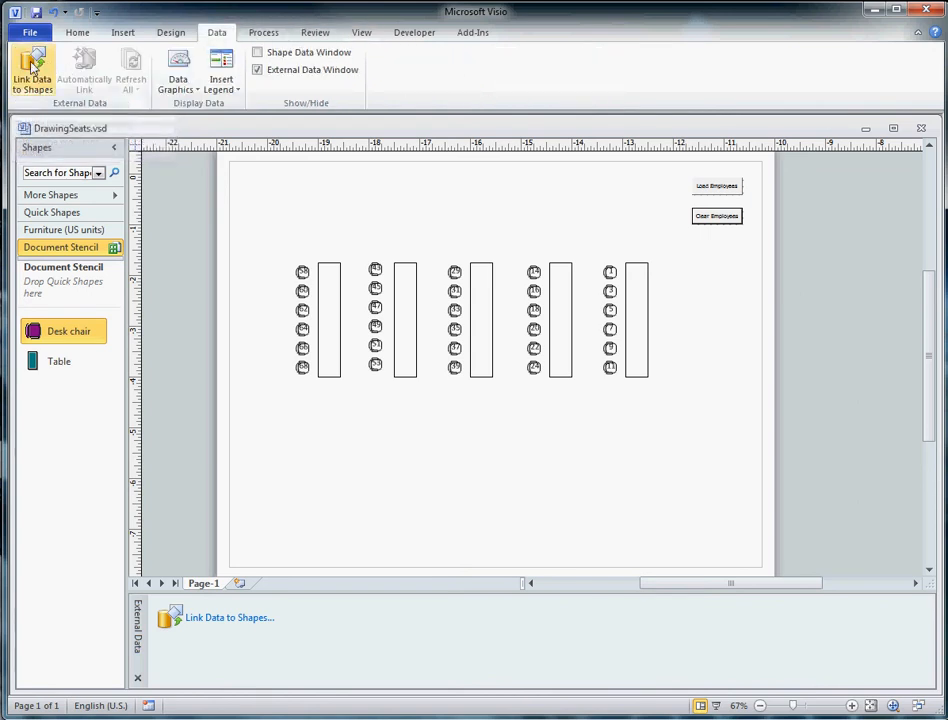
# Link Data to Shapes from an Access database, browsing to C:\Applications\RsOrgData
pyautogui.click(31, 70)
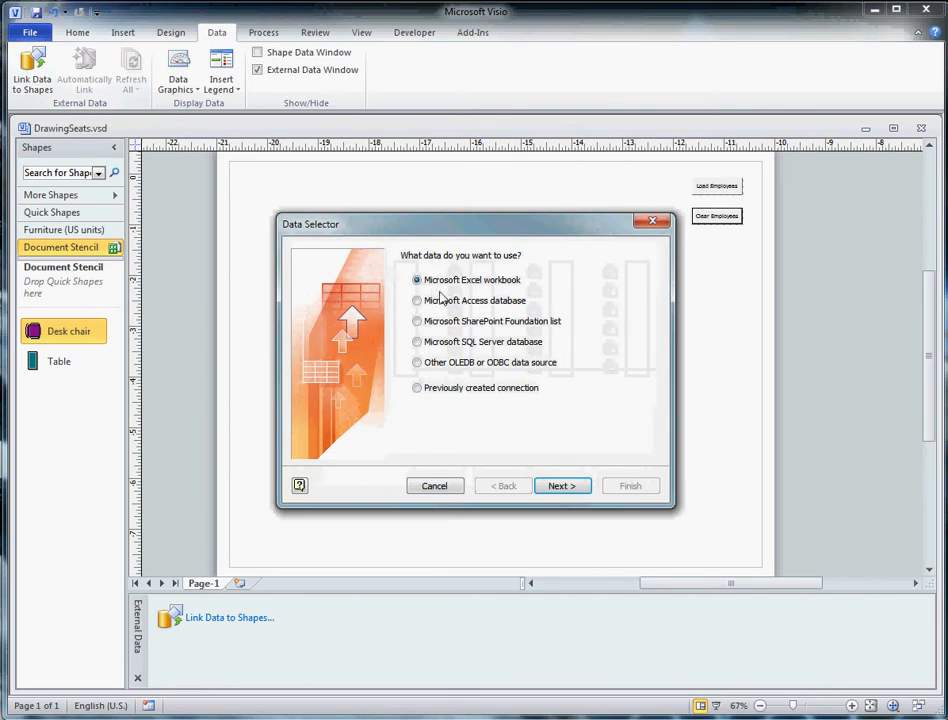
pyautogui.click(417, 300)
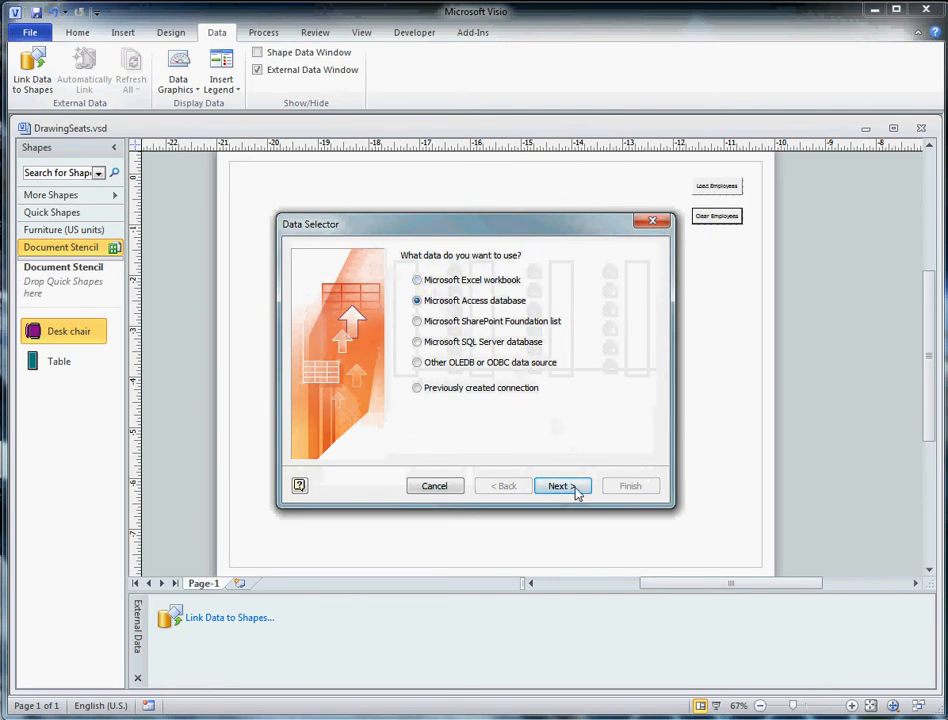
pyautogui.click(558, 486)
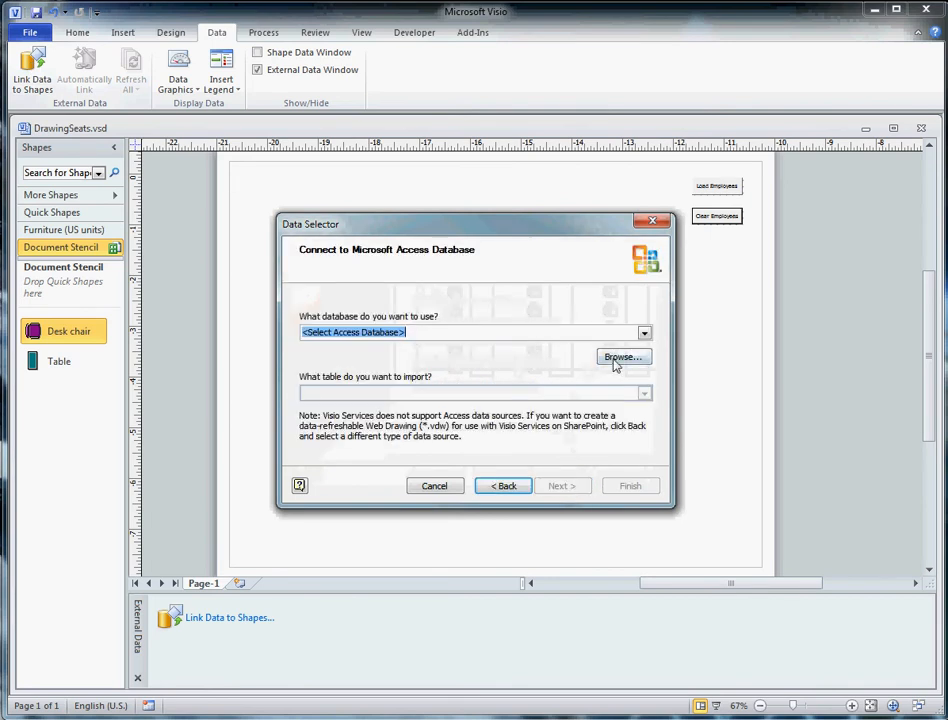
pyautogui.click(623, 357)
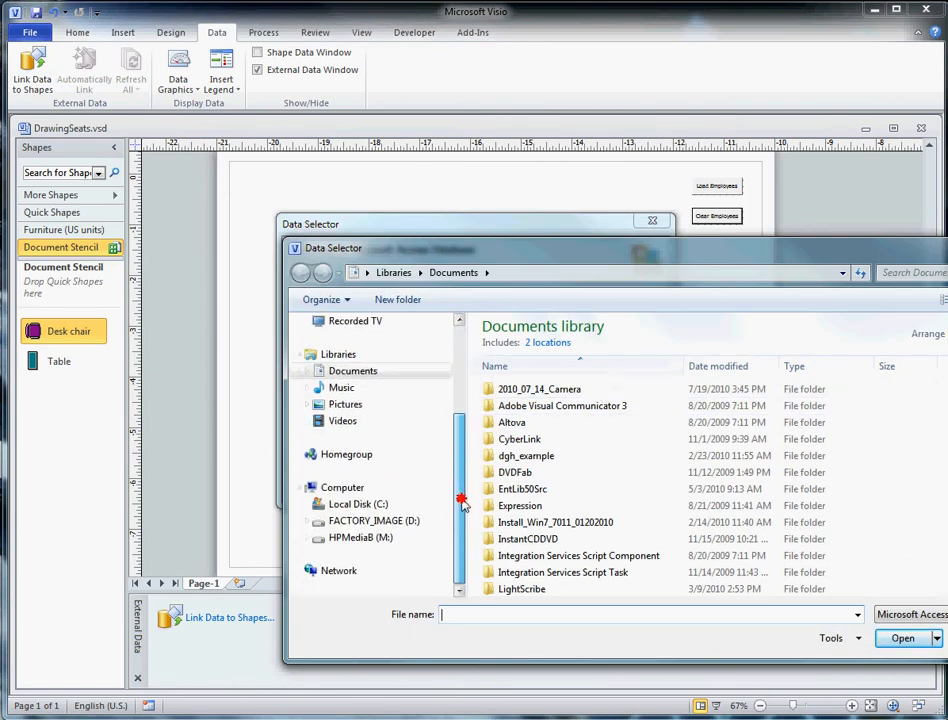
pyautogui.click(358, 503)
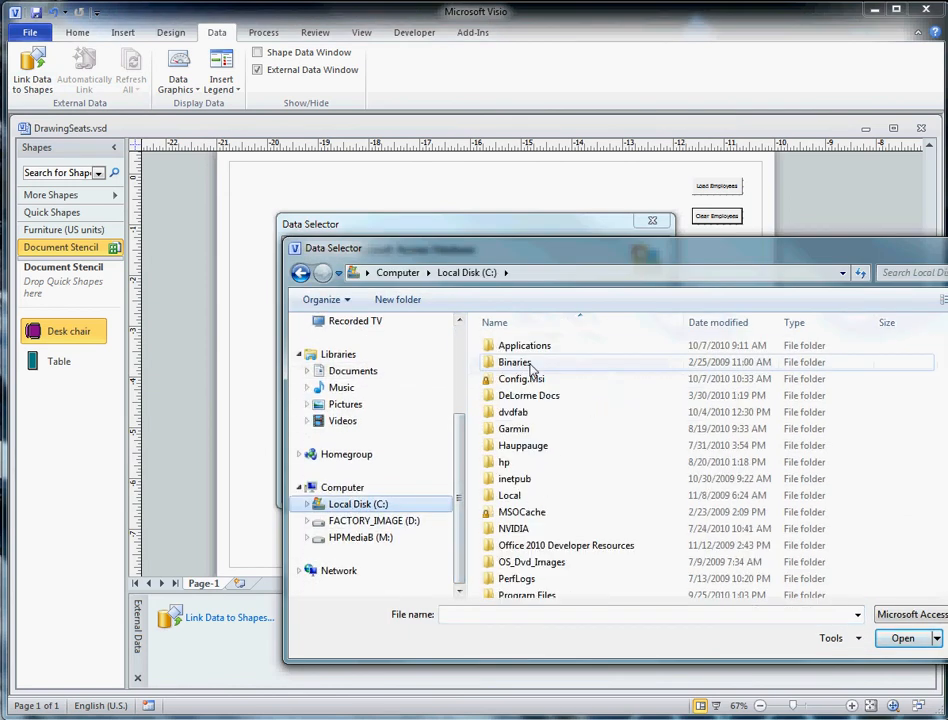
pyautogui.doubleClick(524, 345)
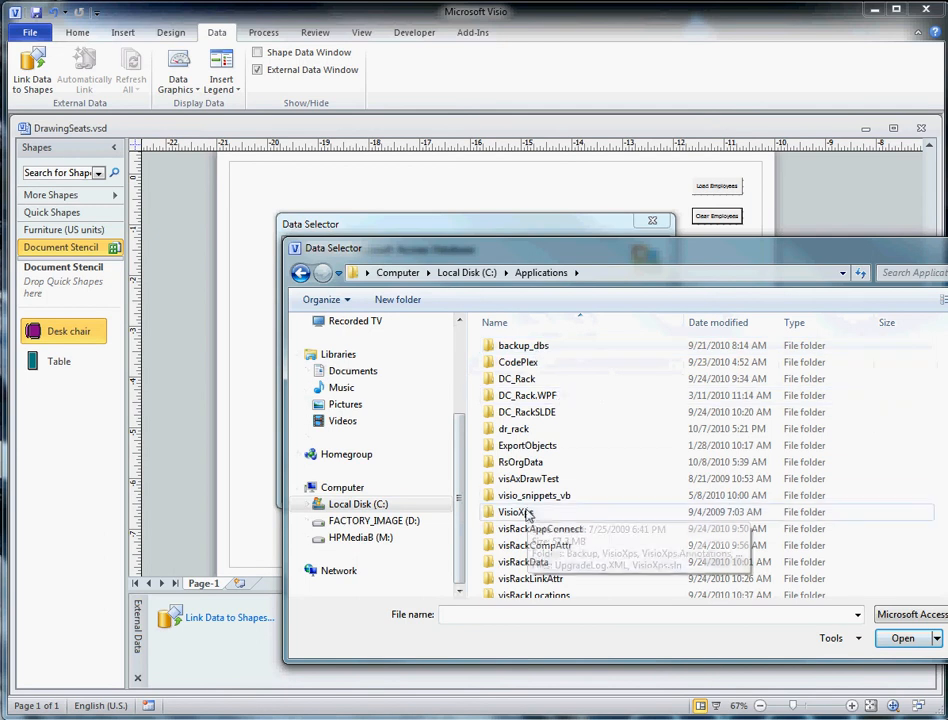
pyautogui.moveTo(527, 445)
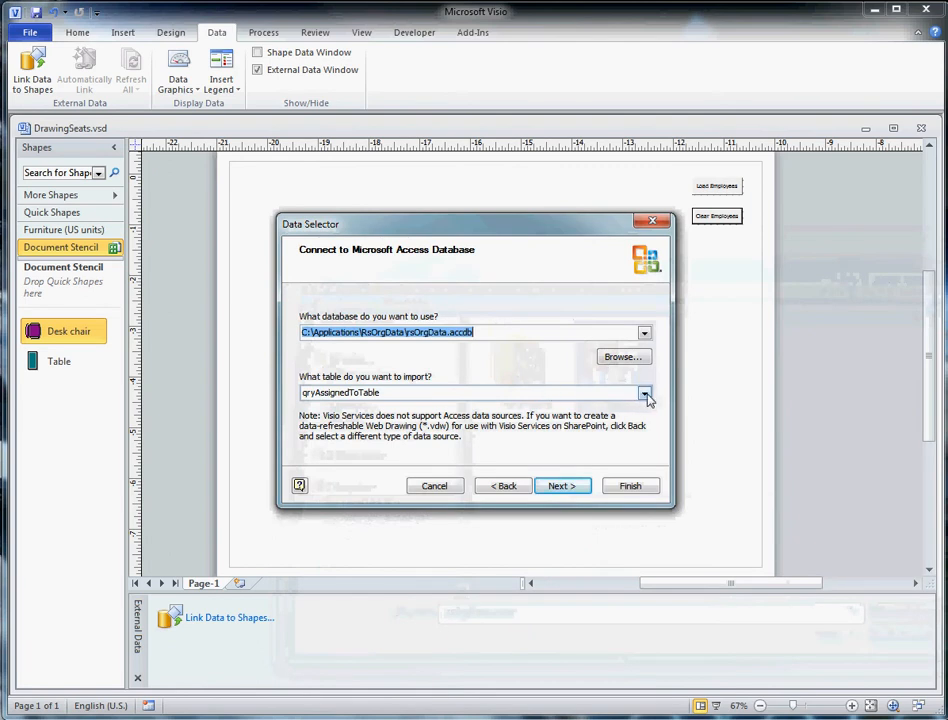
# Import tblEmployees with all columns and rows
pyautogui.click(644, 392)
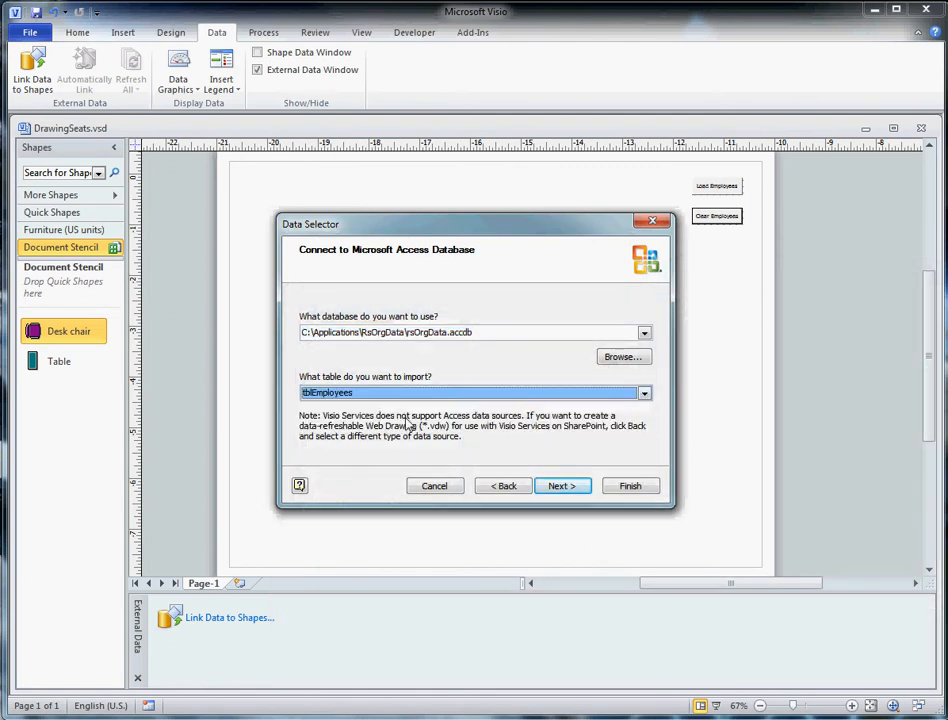
pyautogui.click(562, 485)
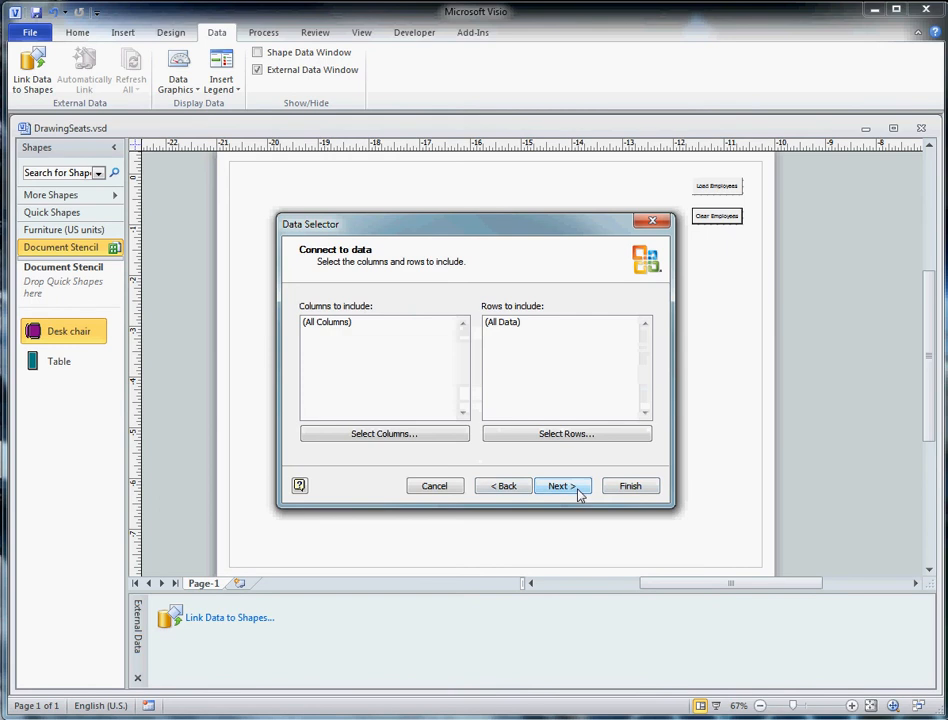
pyautogui.click(562, 485)
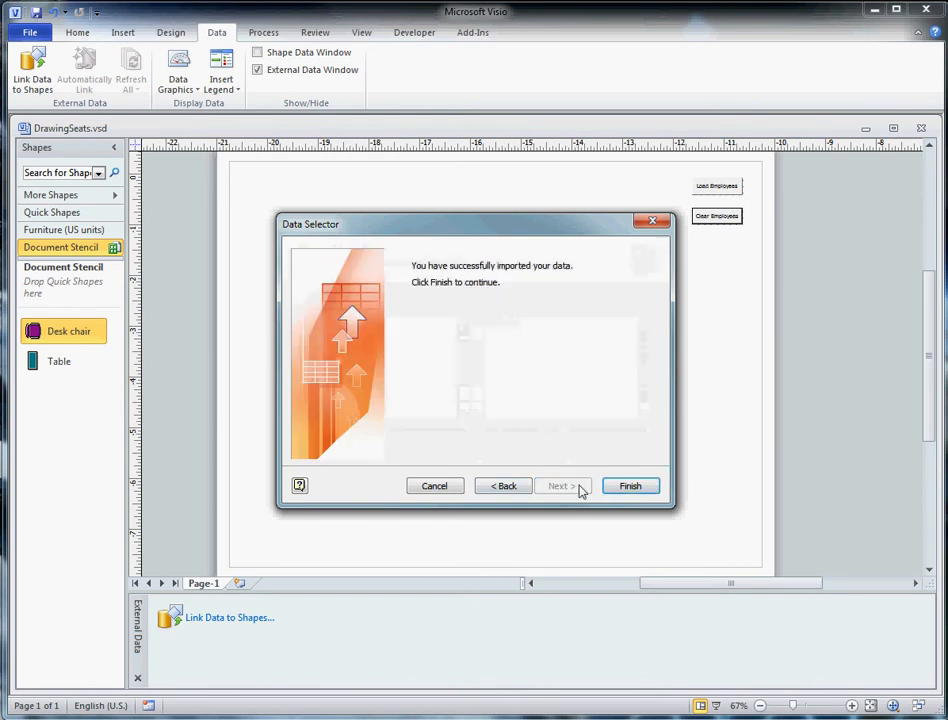
pyautogui.click(630, 485)
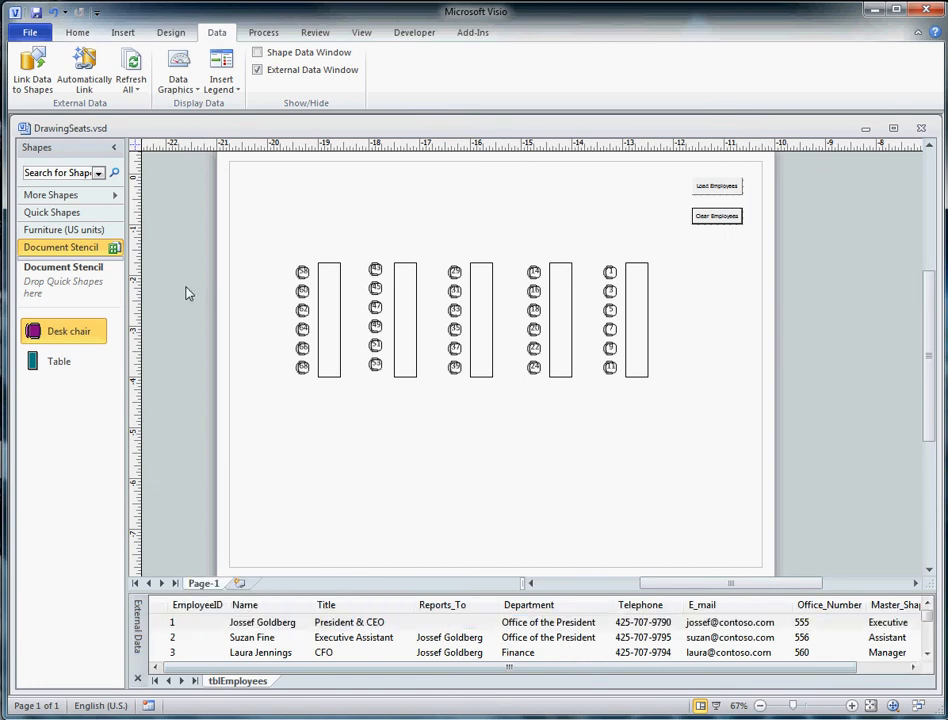
pyautogui.moveTo(84, 68)
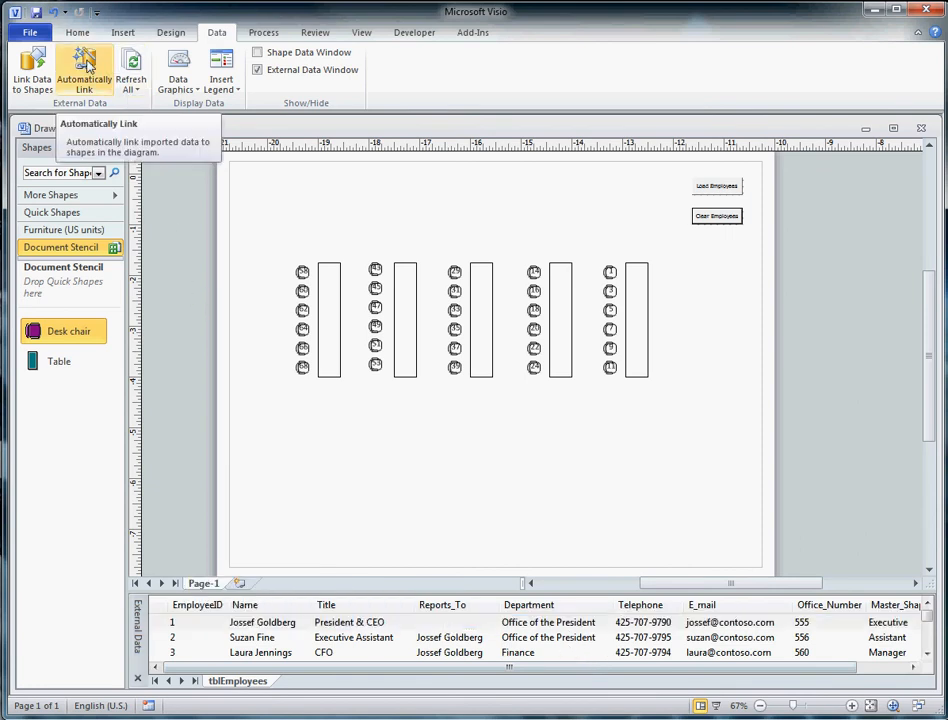
# Automatically link all page shapes by matching ShapeId to Shape Text
pyautogui.click(85, 70)
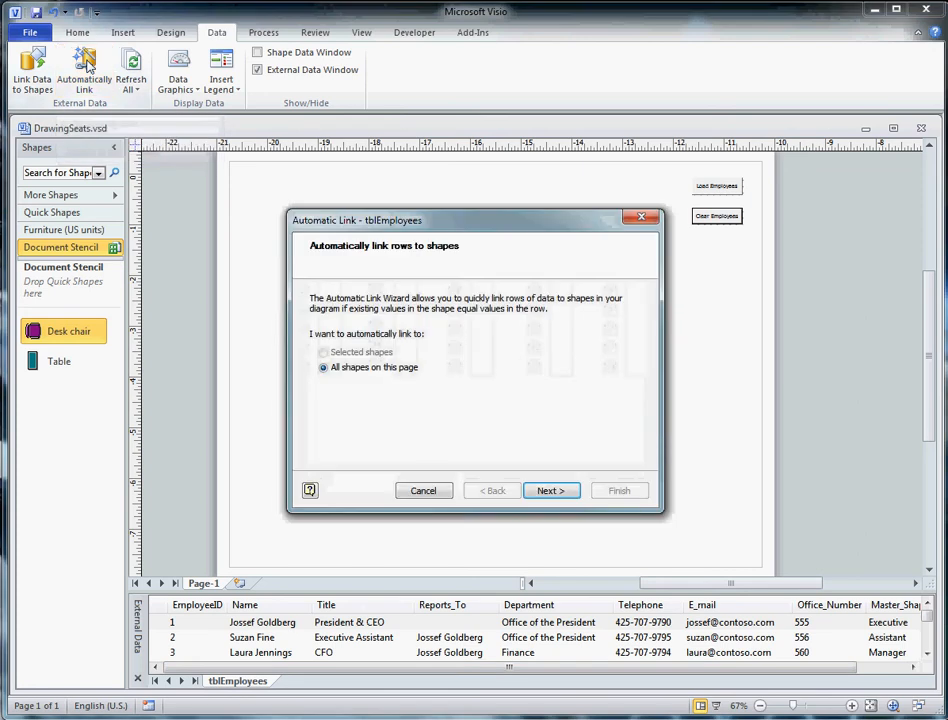
pyautogui.click(548, 490)
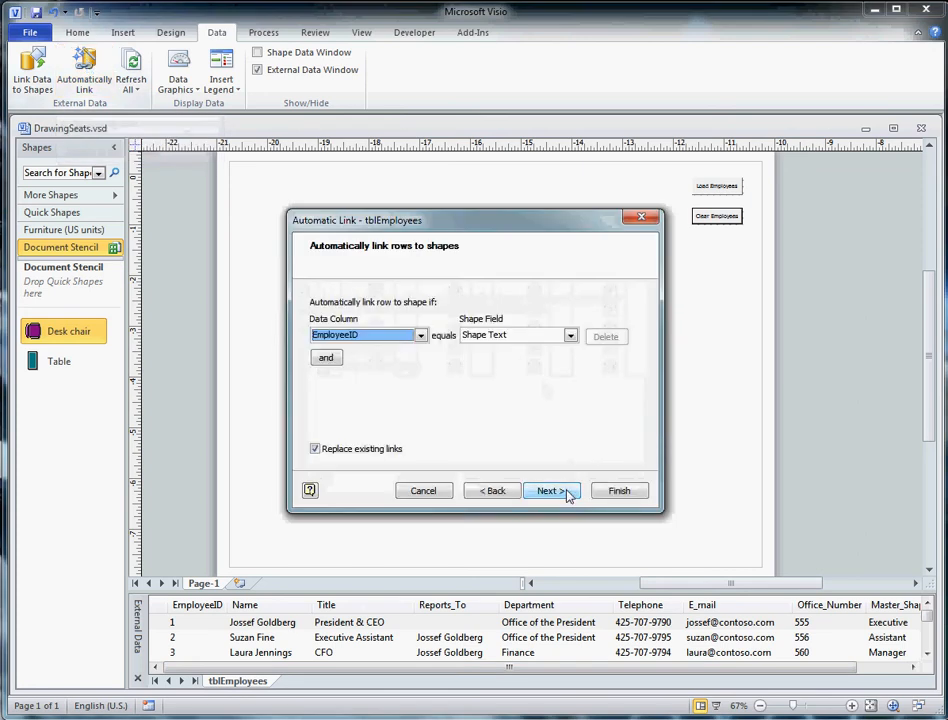
pyautogui.click(420, 334)
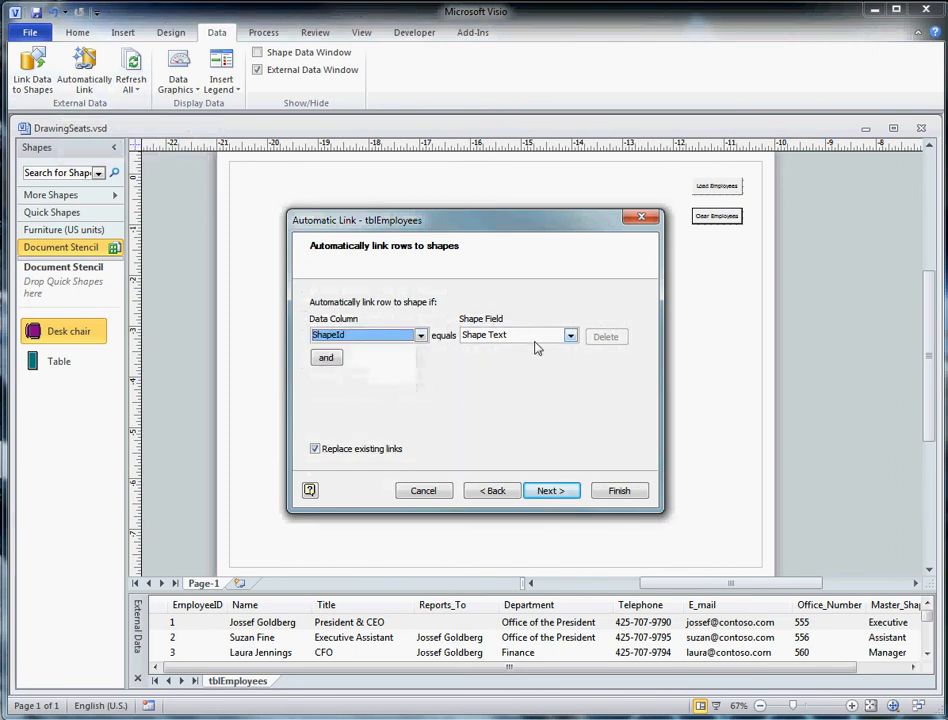
pyautogui.click(570, 335)
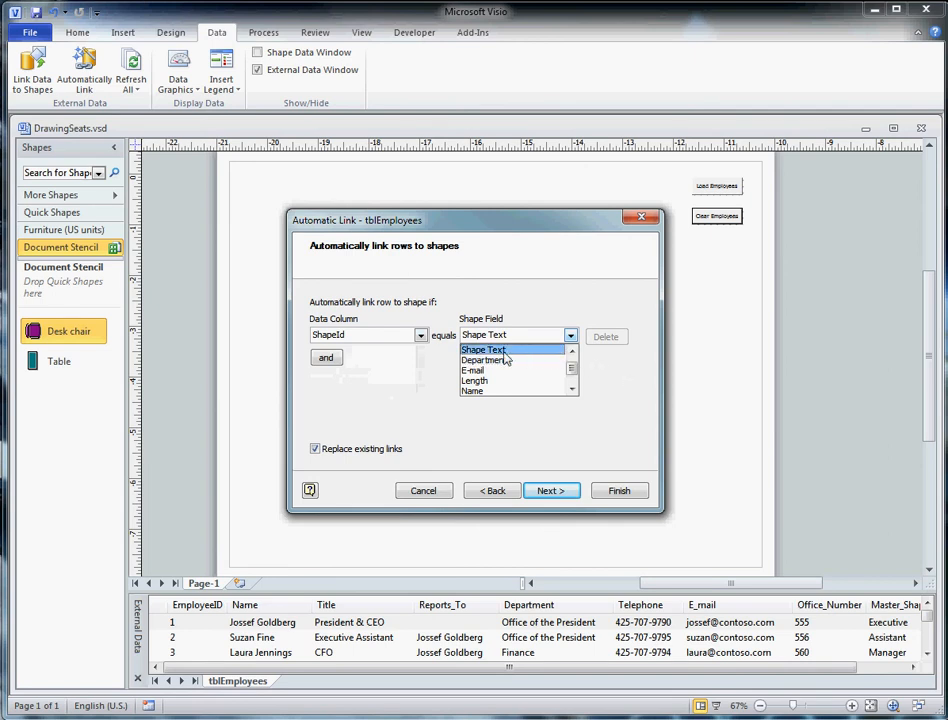
pyautogui.click(484, 349)
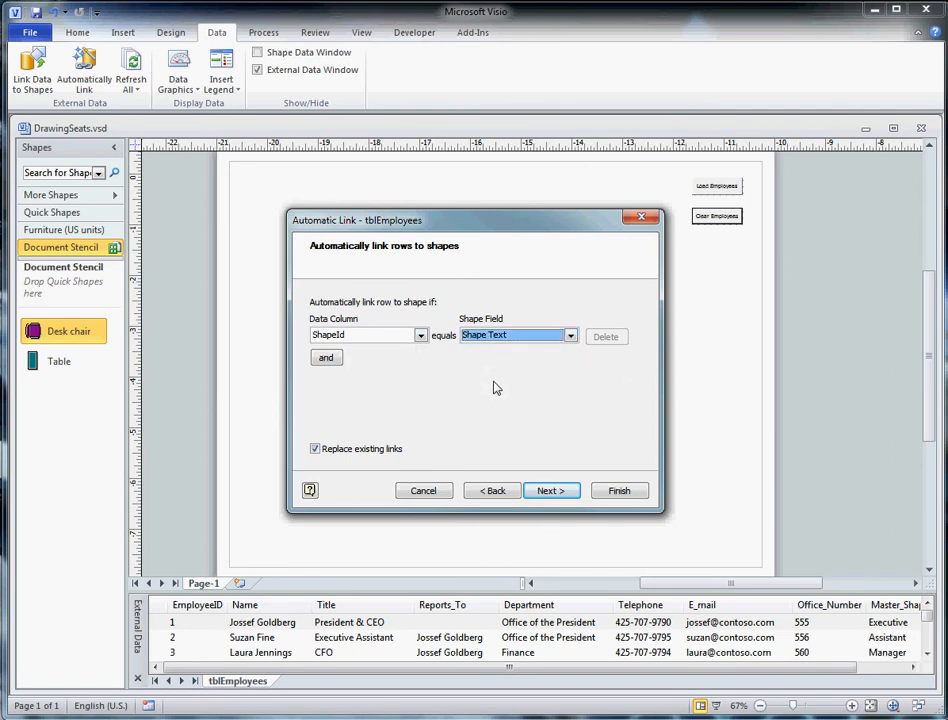
pyautogui.moveTo(533, 365)
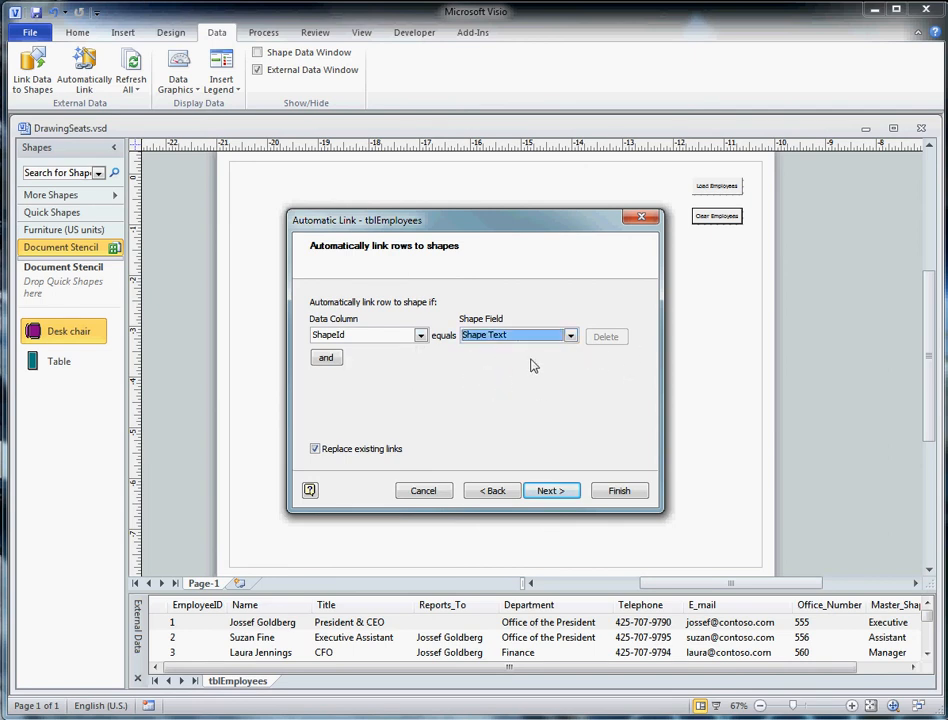
pyautogui.moveTo(562, 478)
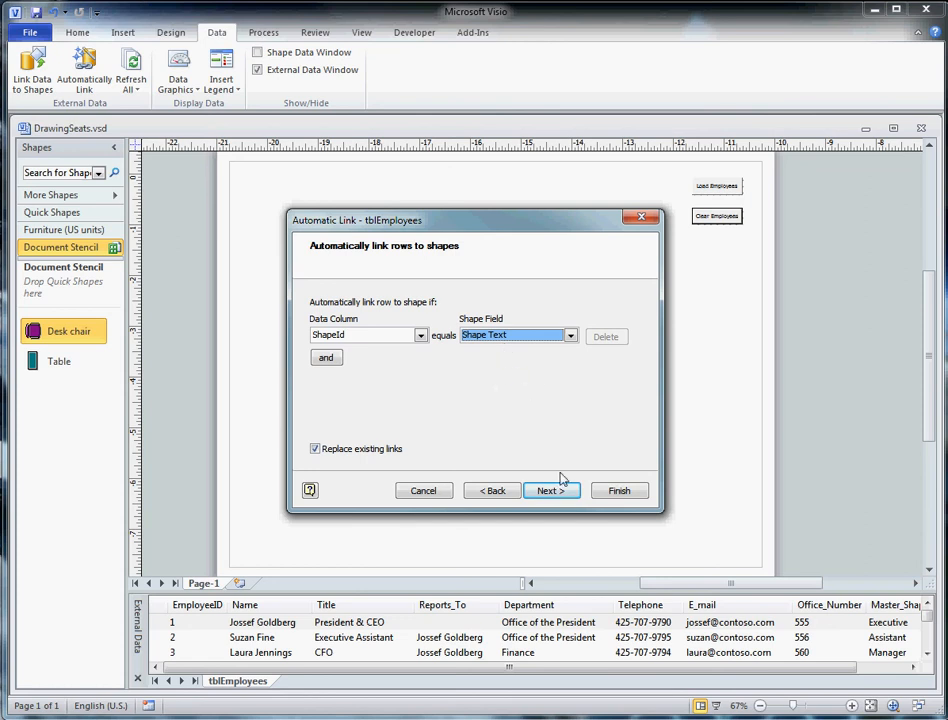
pyautogui.click(551, 490)
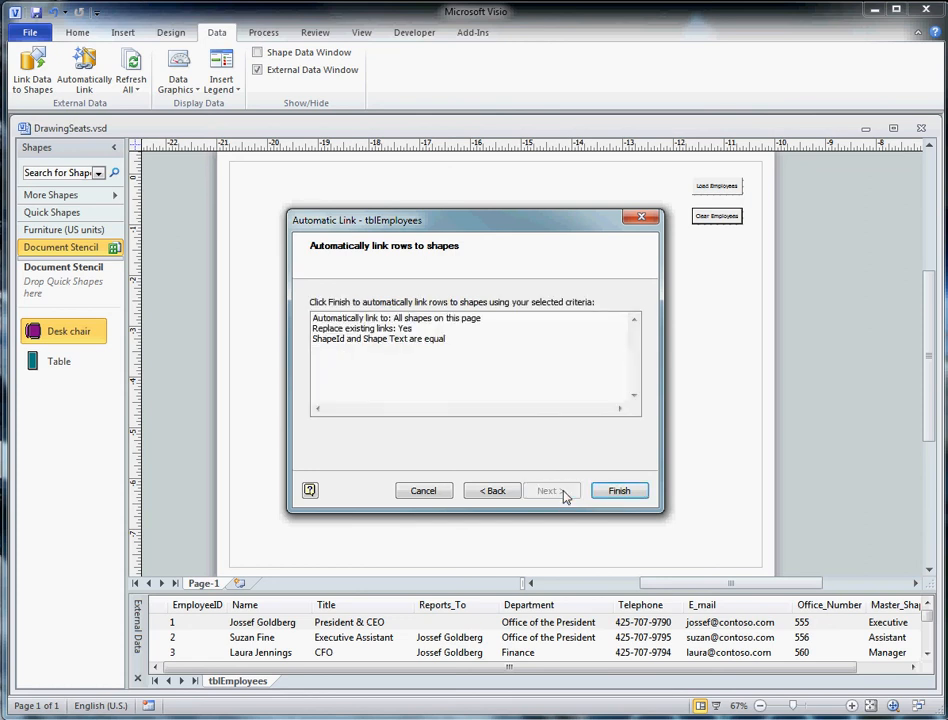
pyautogui.click(619, 490)
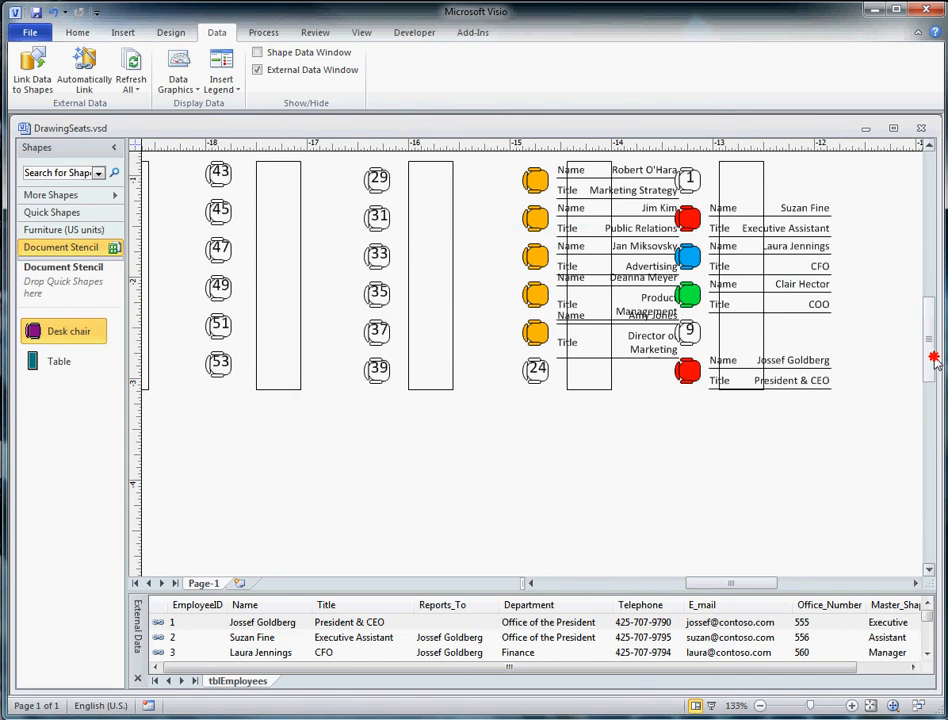
# Browse the data graphics gallery and open the existing data graphic's edit options
pyautogui.click(221, 65)
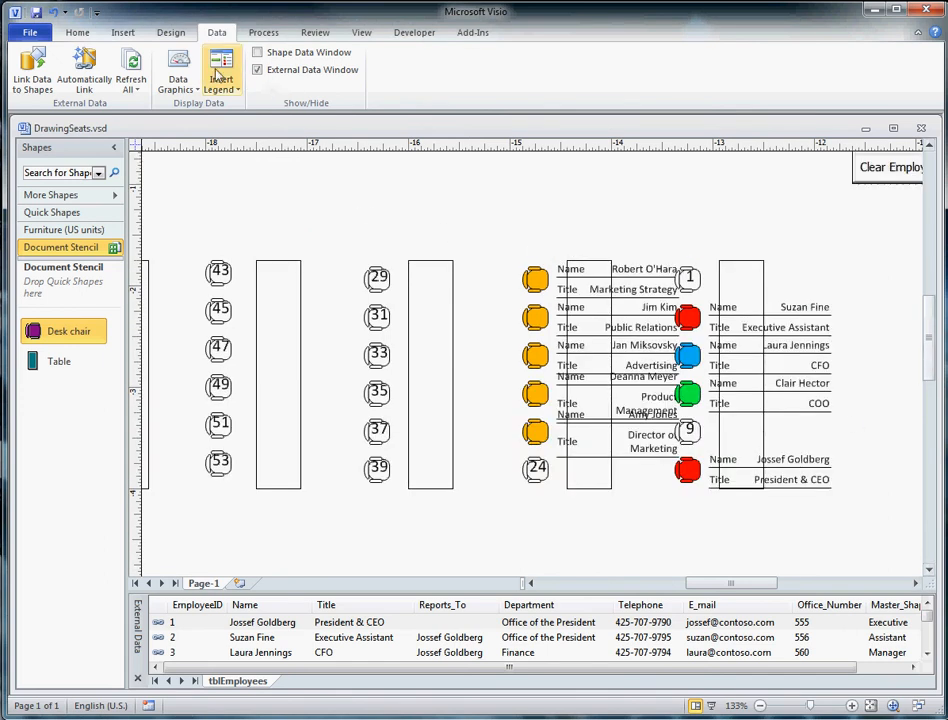
pyautogui.moveTo(178, 65)
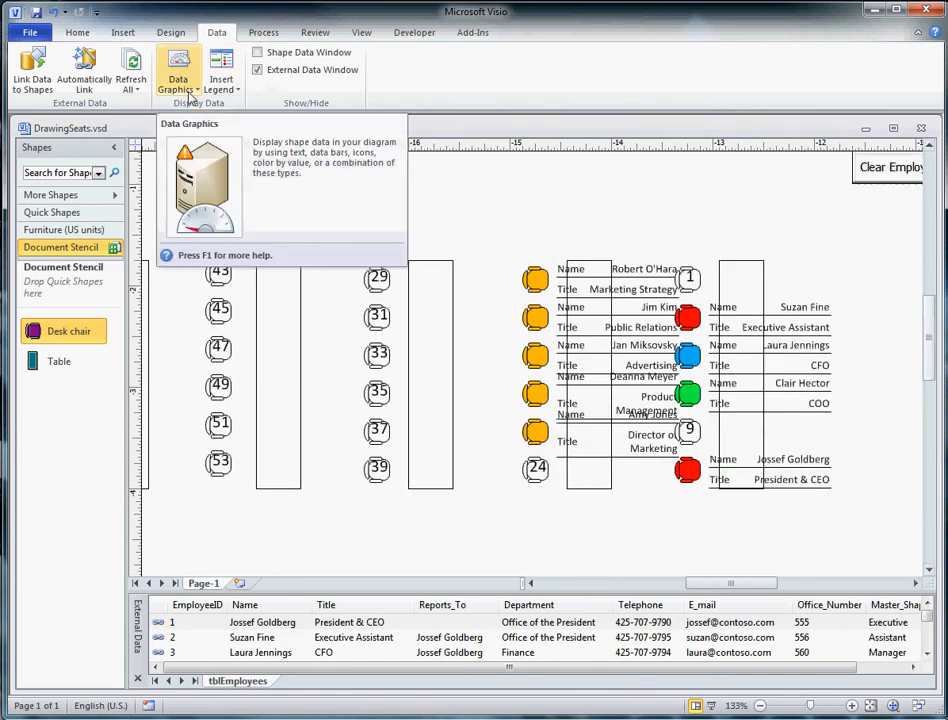
pyautogui.click(178, 68)
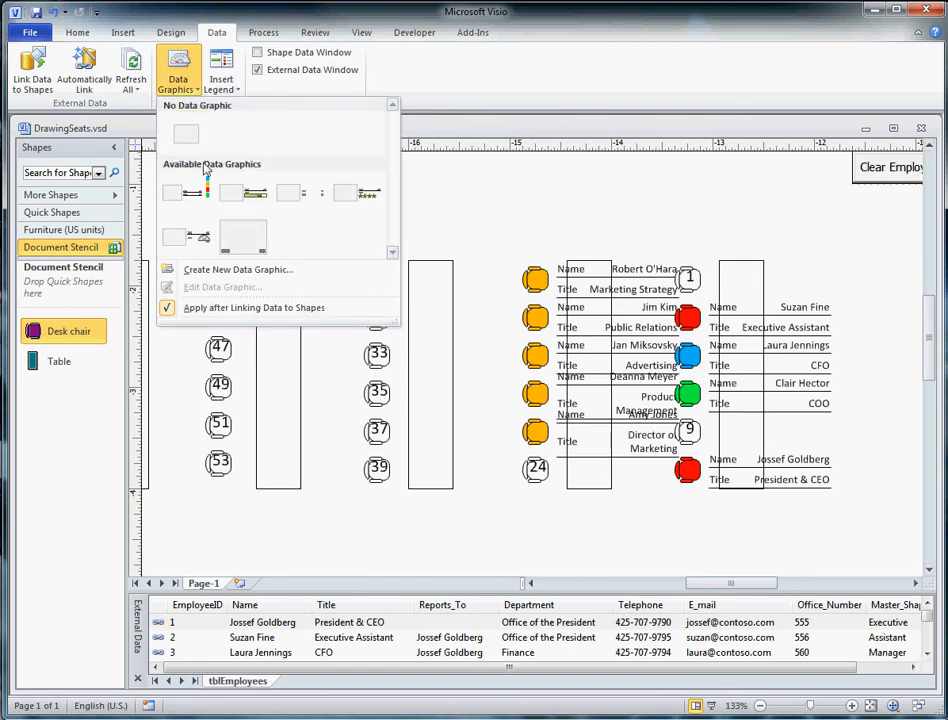
pyautogui.rightClick(185, 192)
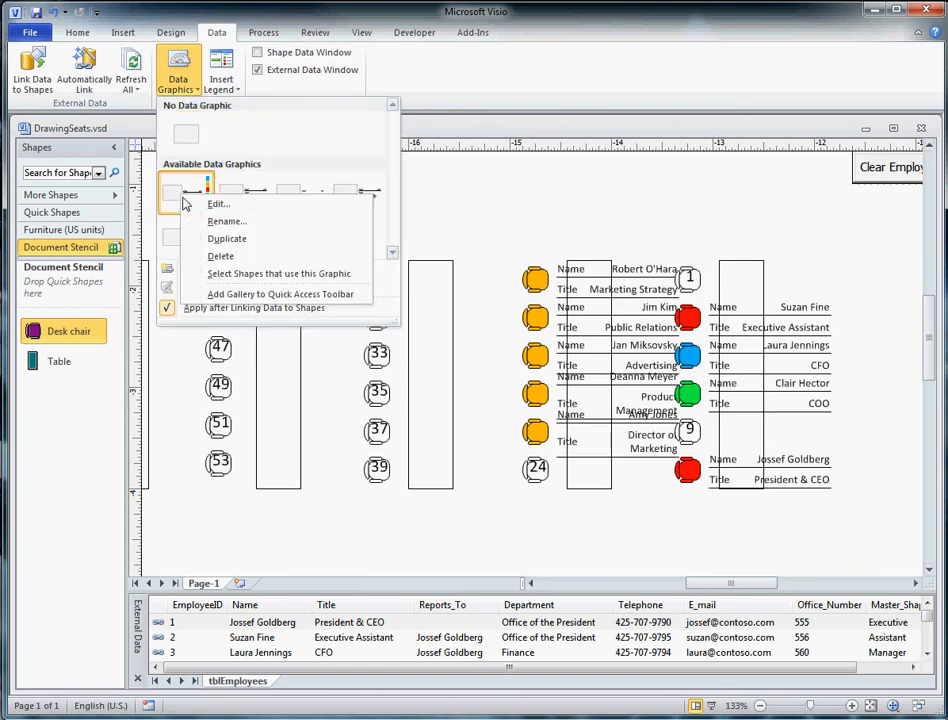
pyautogui.click(218, 204)
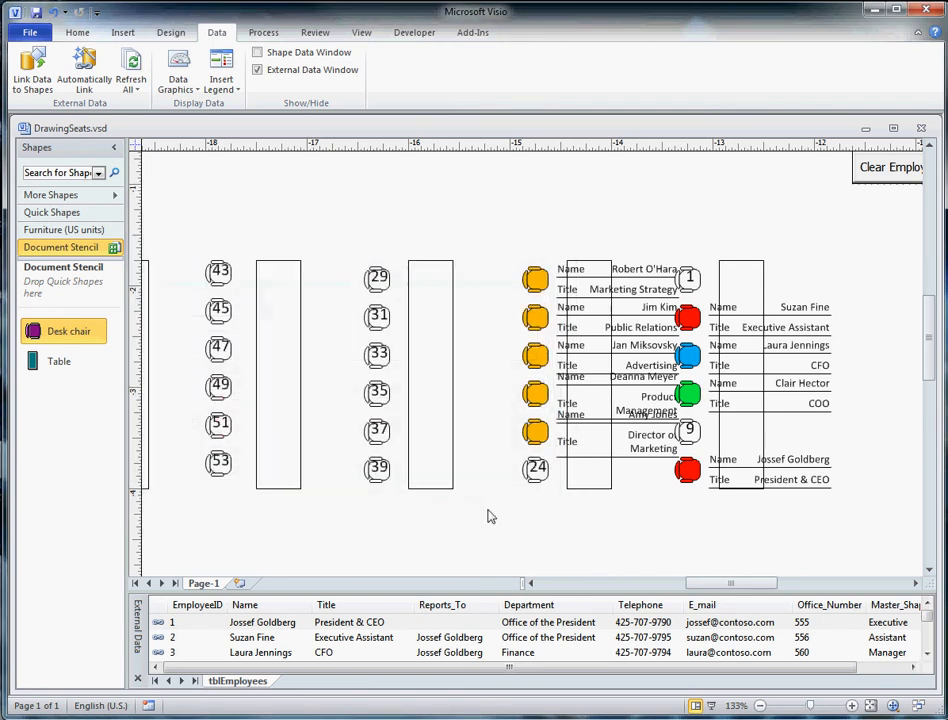
pyautogui.moveTo(330, 168)
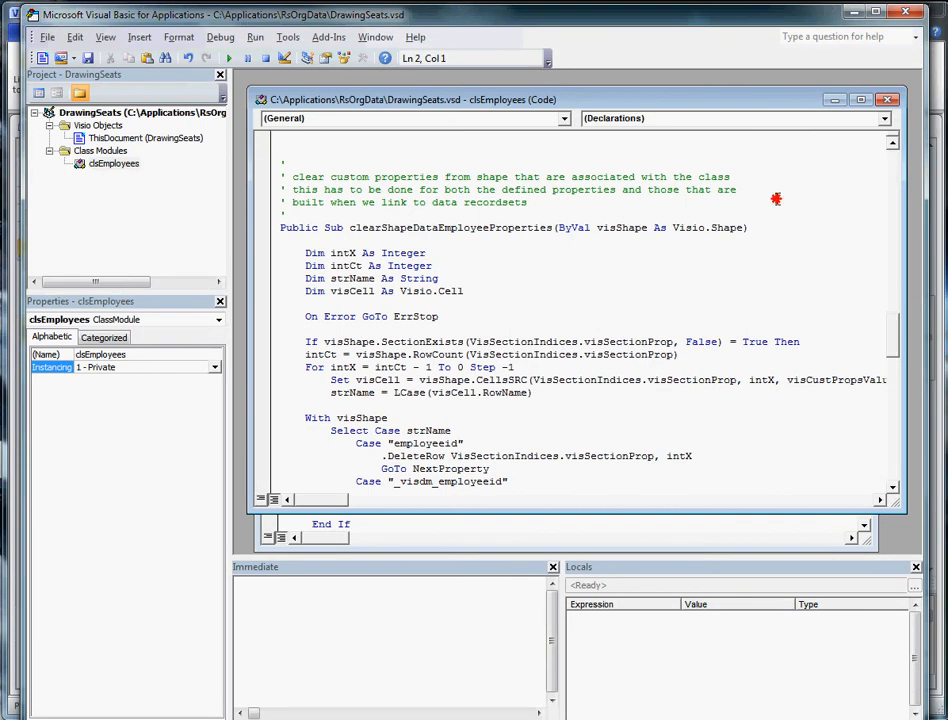
# View the clearEmployeeProperties and Make_Text_PropName code in the clsEmployees and ThisDocument modules
pyautogui.click(665, 203)
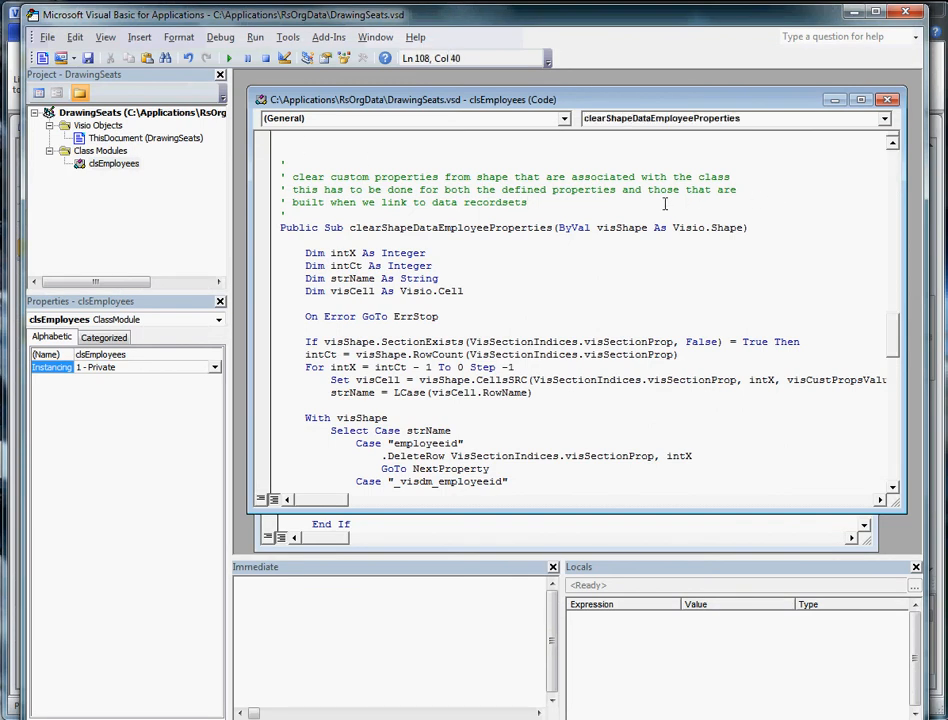
pyautogui.click(144, 137)
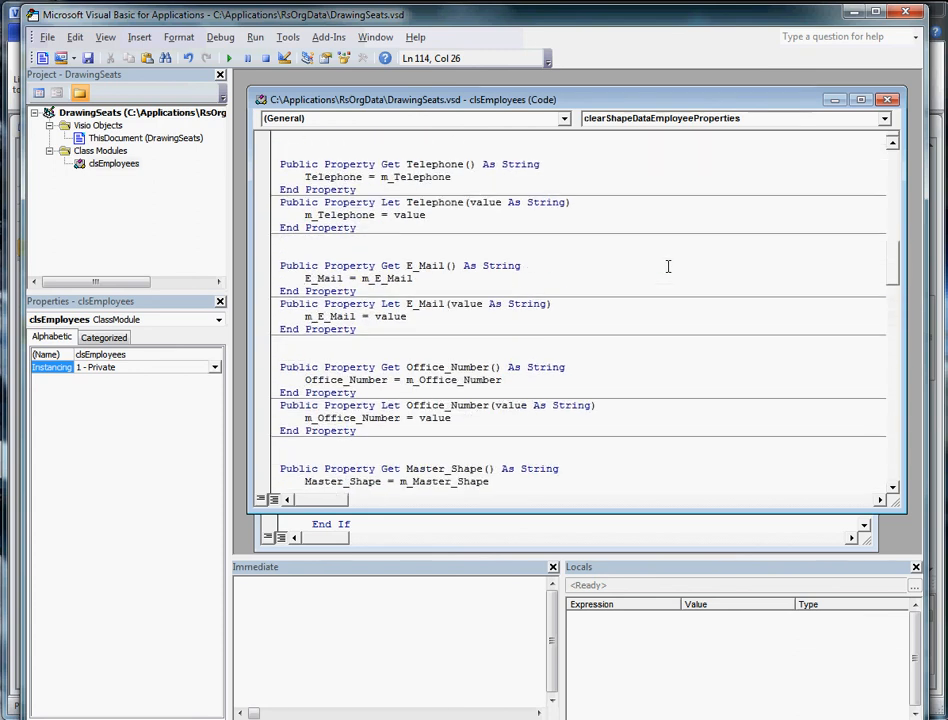
pyautogui.scroll(3)
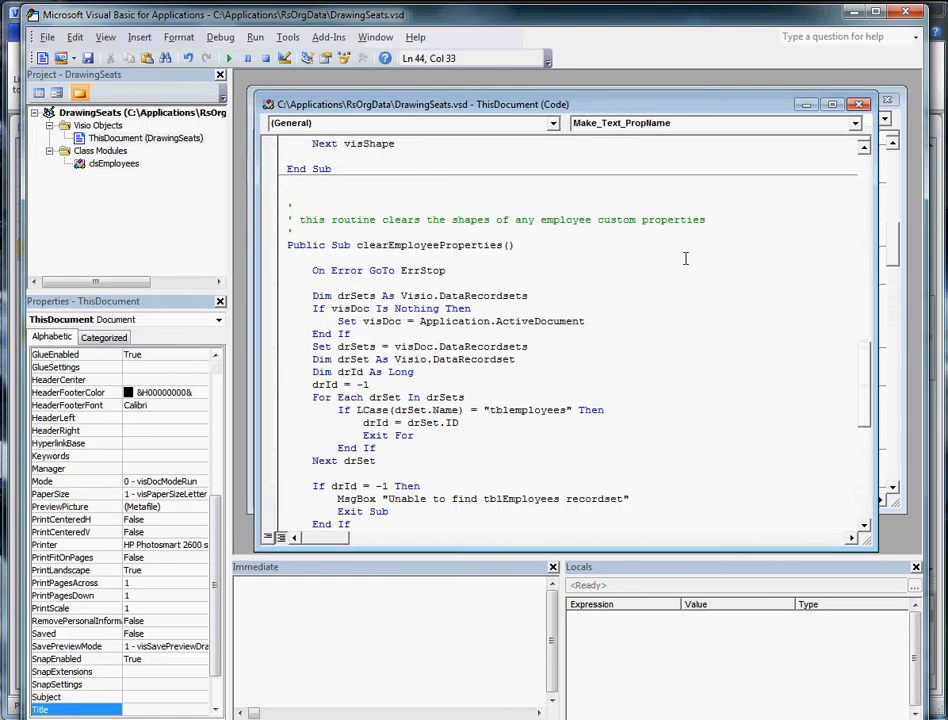
pyautogui.click(289, 257)
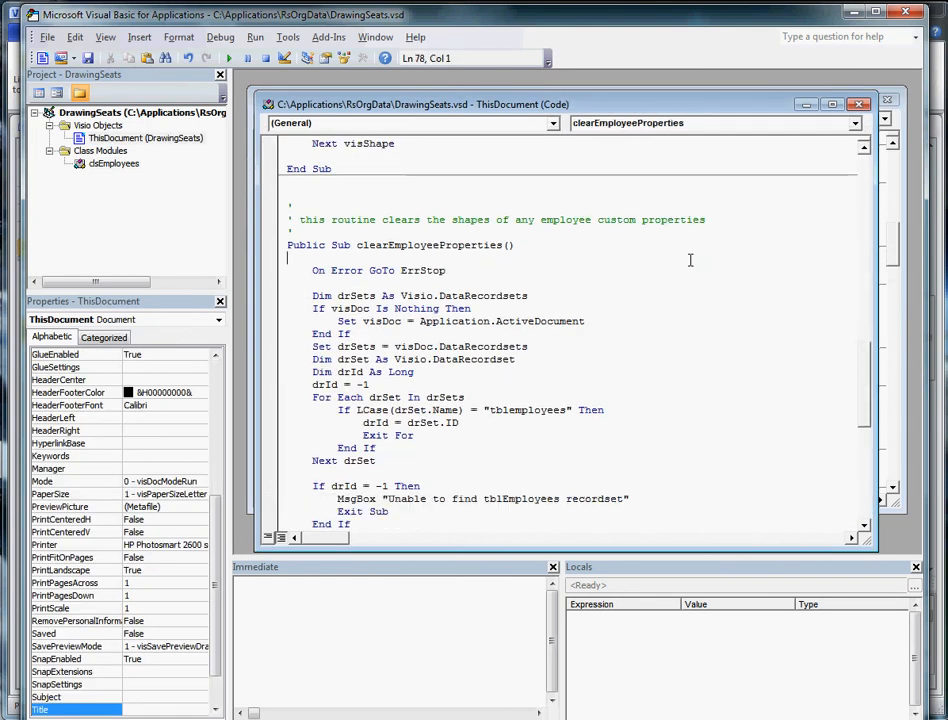
pyautogui.scroll(-3)
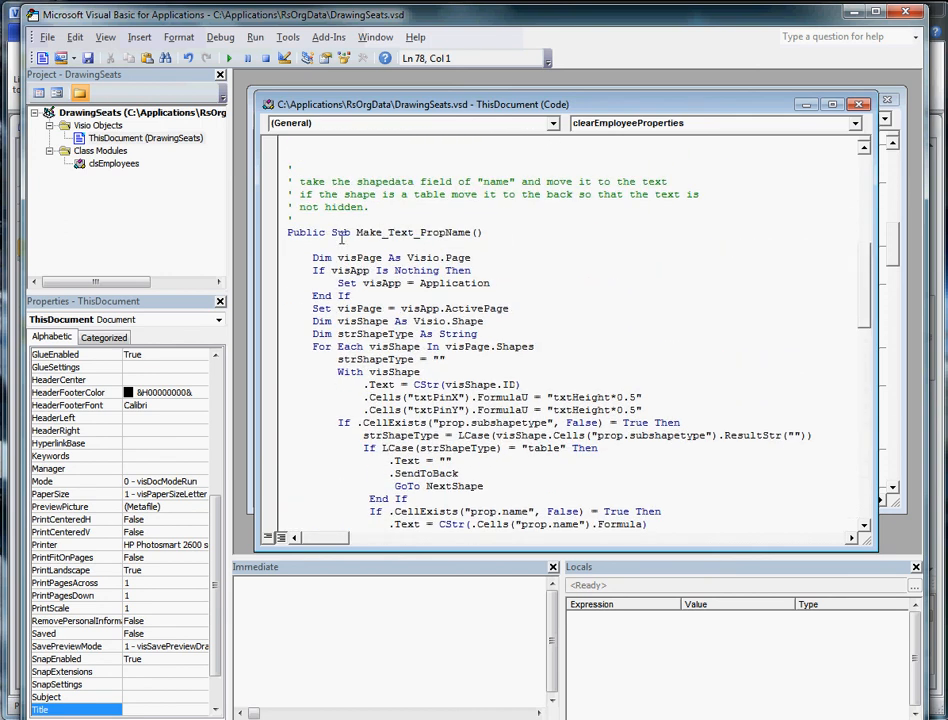
pyautogui.moveTo(352, 232)
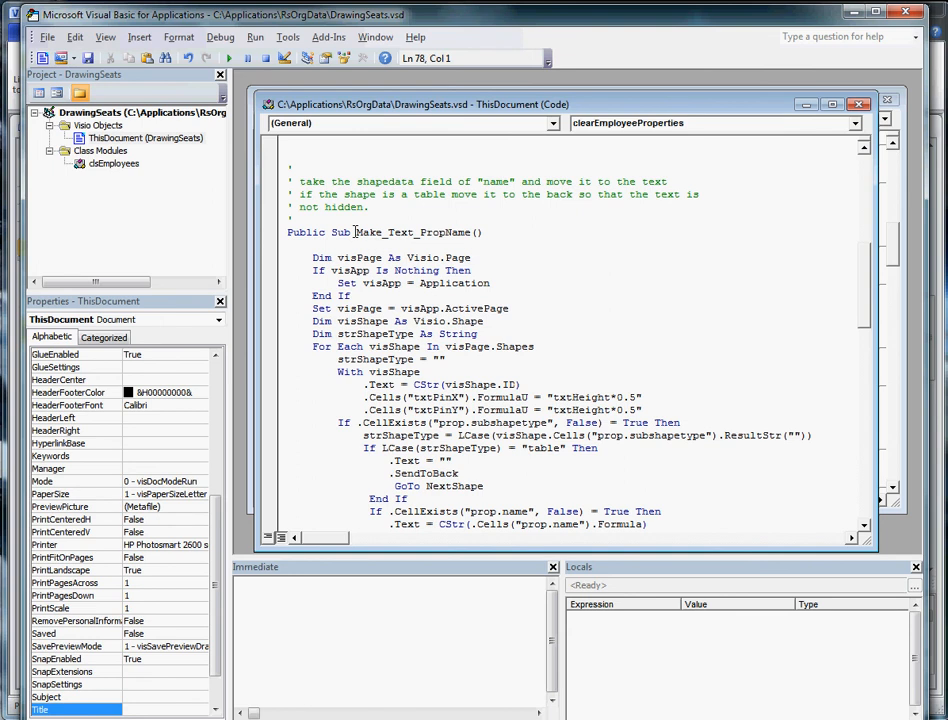
pyautogui.moveTo(706, 177)
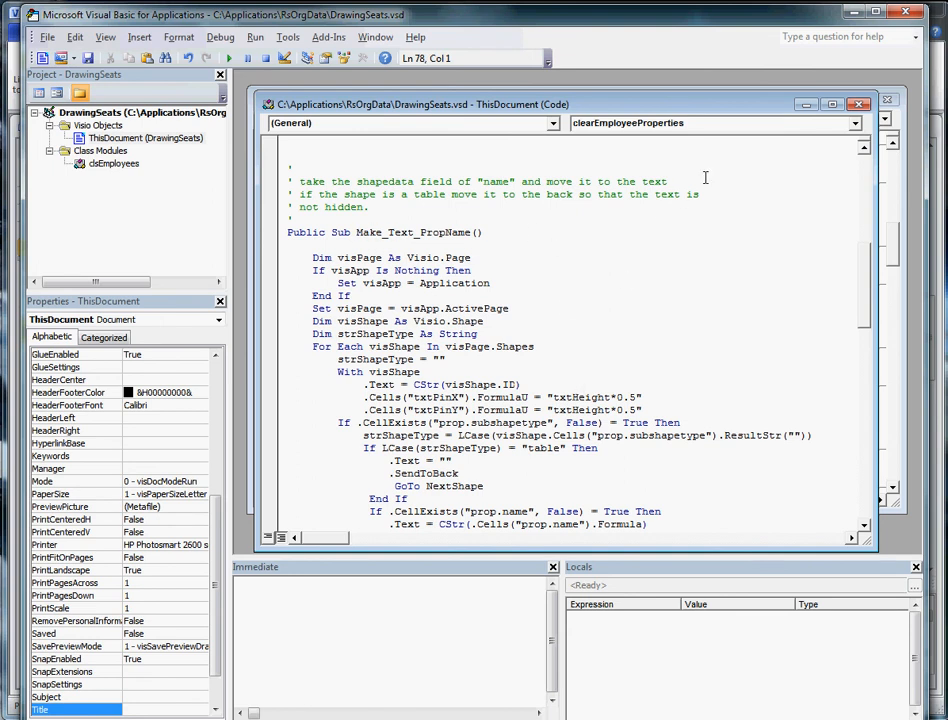
pyautogui.moveTo(760, 110)
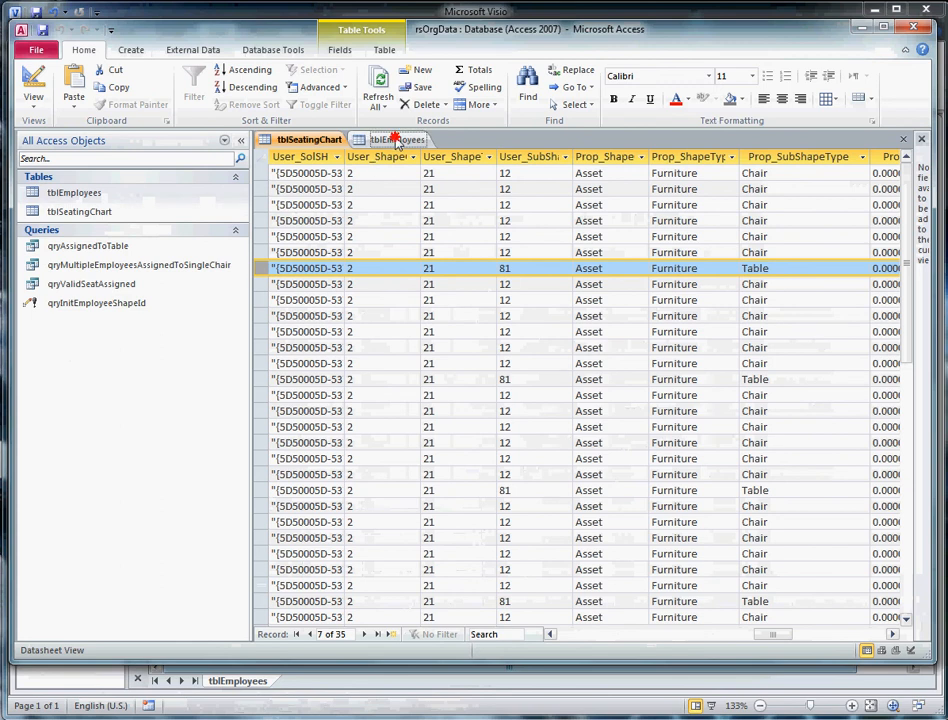
# Switch to the tblEmployees table showing employee ShapeId seat numbers
pyautogui.click(398, 139)
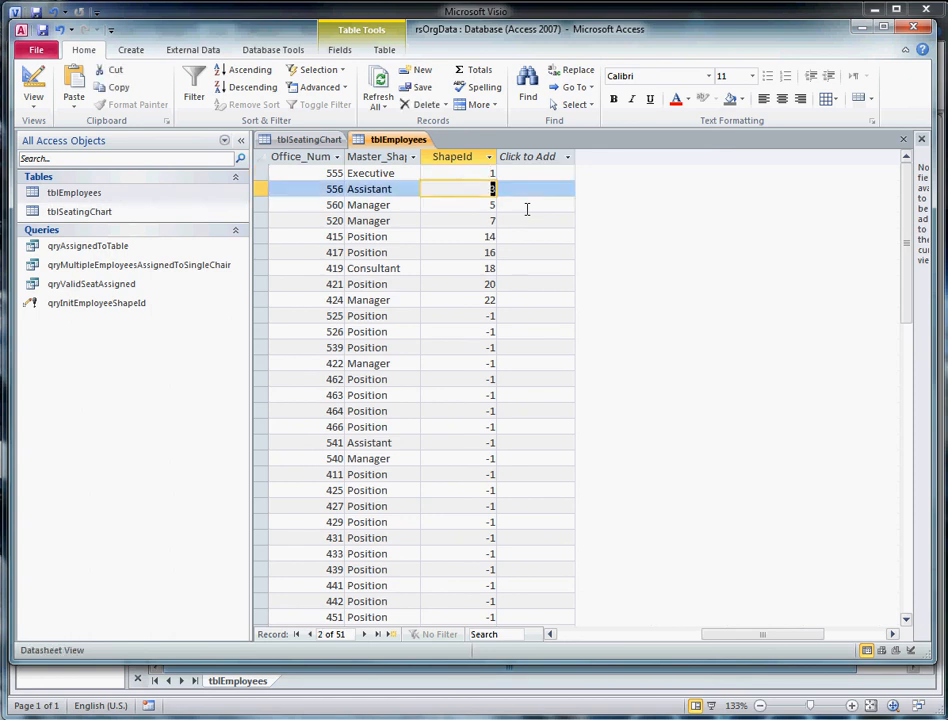
pyautogui.moveTo(775, 245)
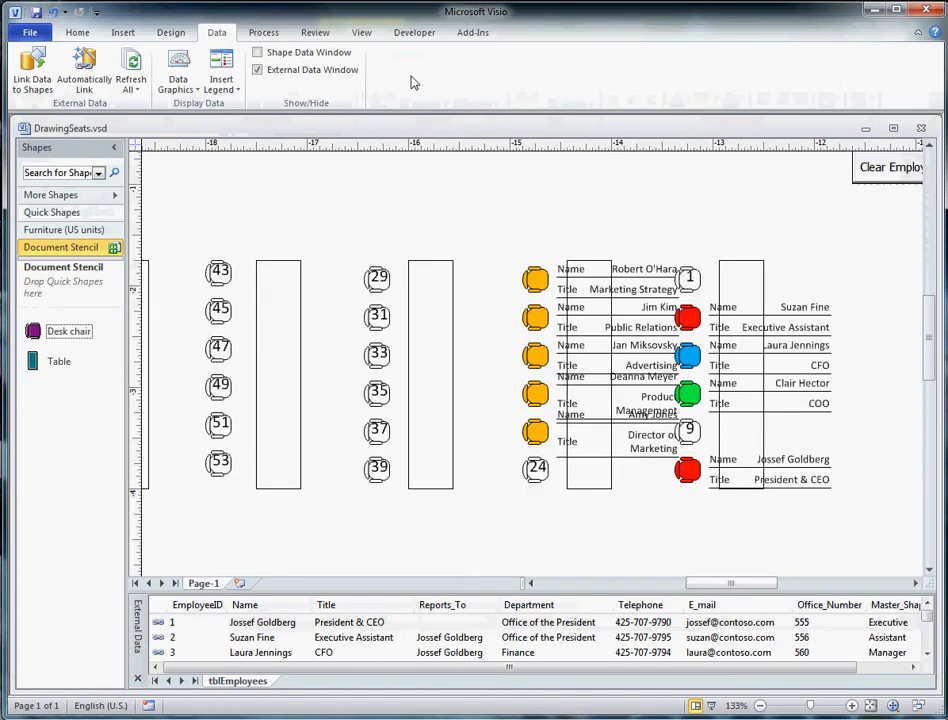
# Refresh all linked tblEmployees data and dismiss the Refresh Data results
pyautogui.click(131, 65)
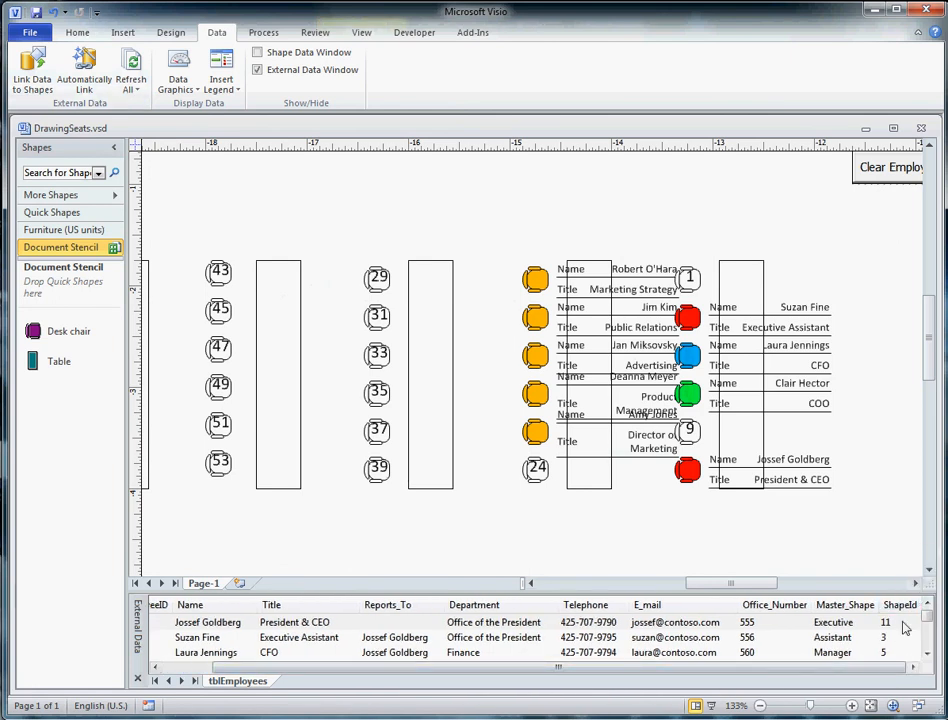
pyautogui.click(68, 331)
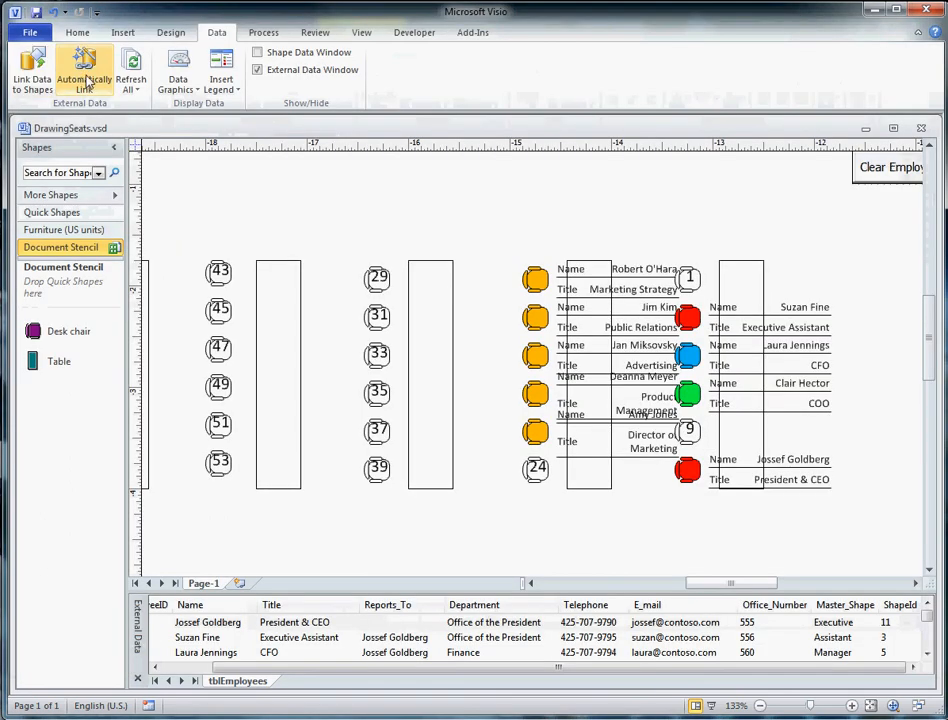
pyautogui.click(130, 65)
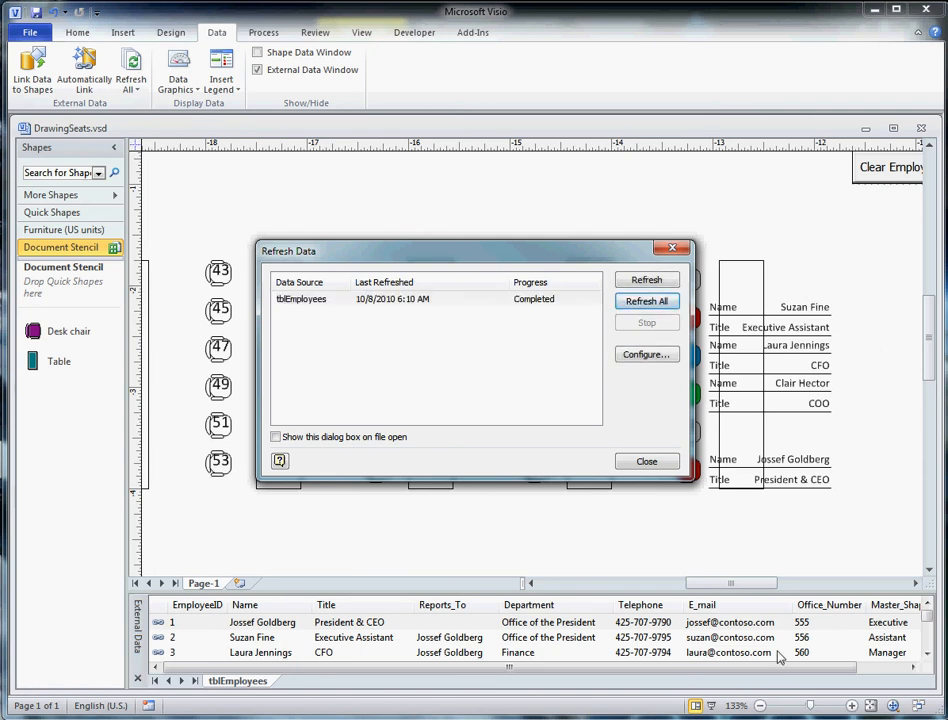
pyautogui.click(646, 461)
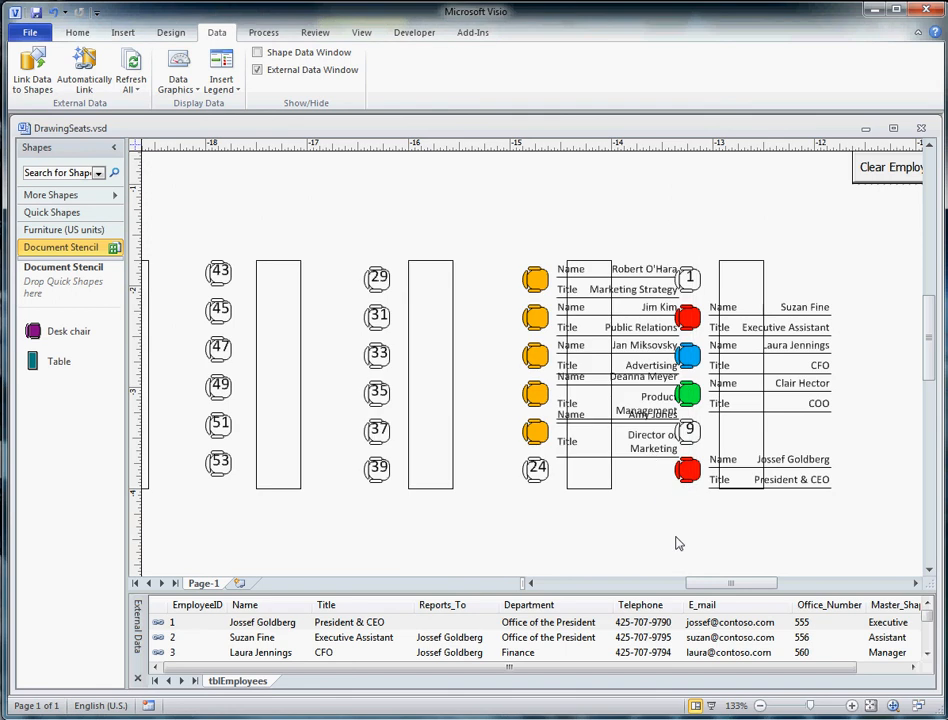
# Select the president's current chair at seat 11 and the empty chair at seat 1
pyautogui.hscroll(3)
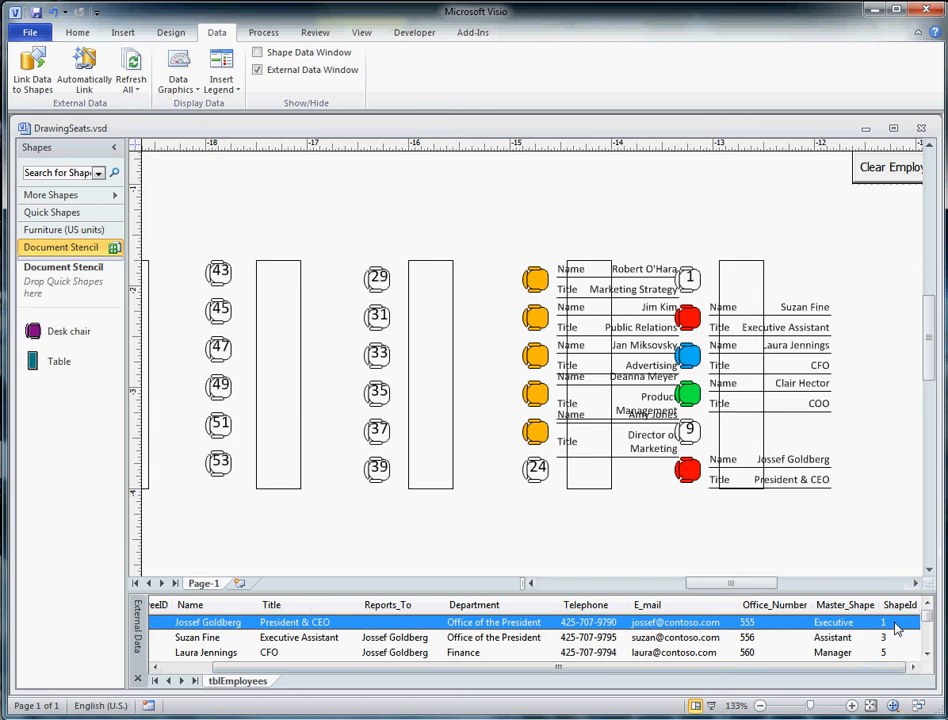
pyautogui.click(688, 470)
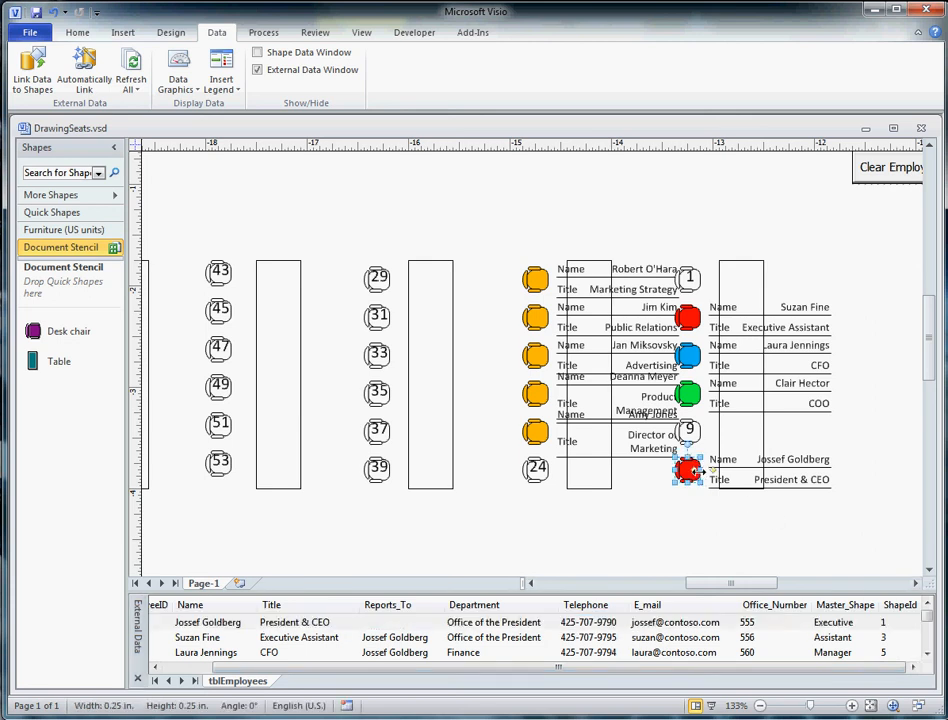
pyautogui.click(689, 277)
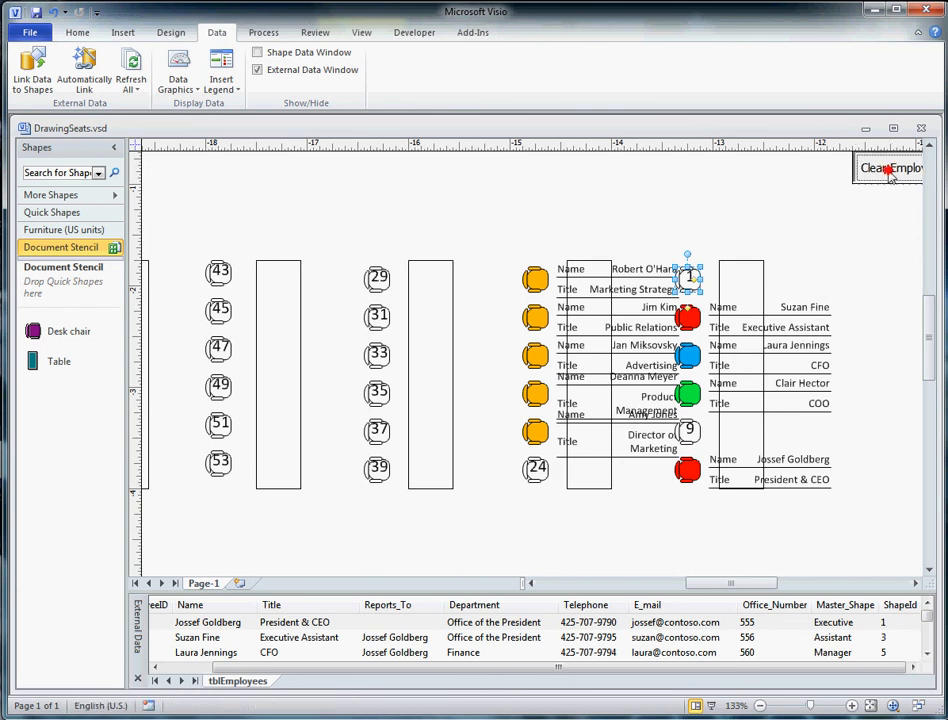
# Clear employee data, then auto-link rows to all page shapes where ShapeId equals Shape Text
pyautogui.click(888, 167)
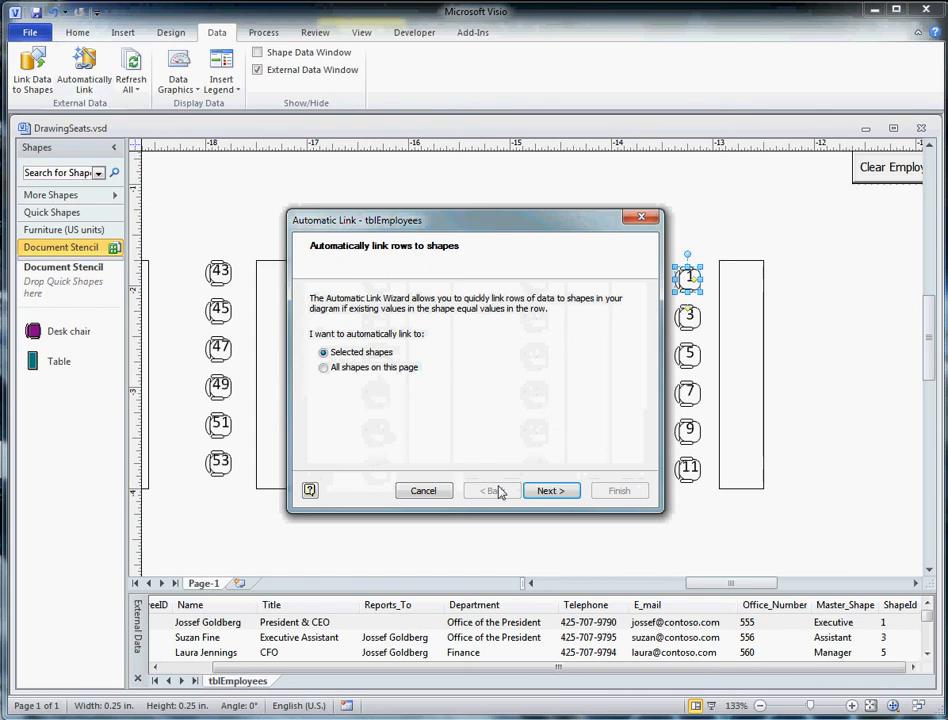
pyautogui.moveTo(405, 375)
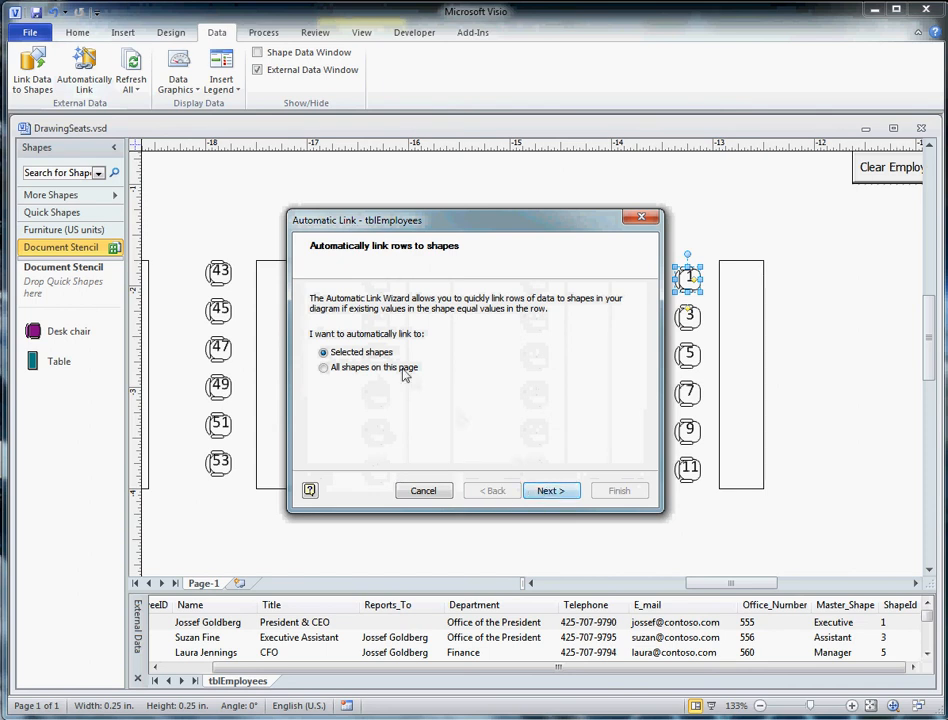
pyautogui.click(323, 367)
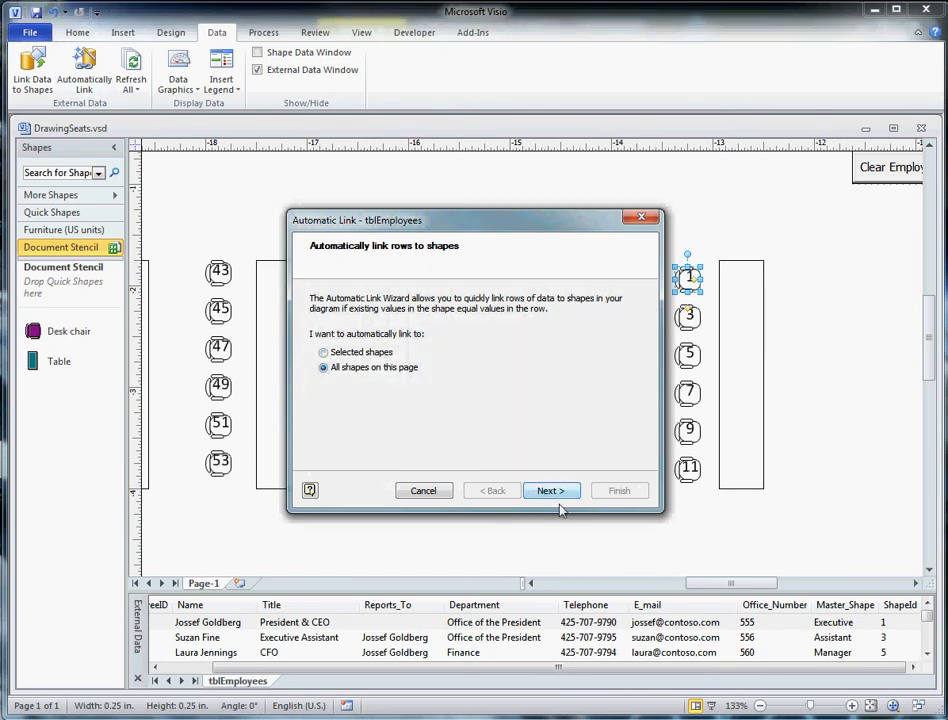
pyautogui.click(551, 490)
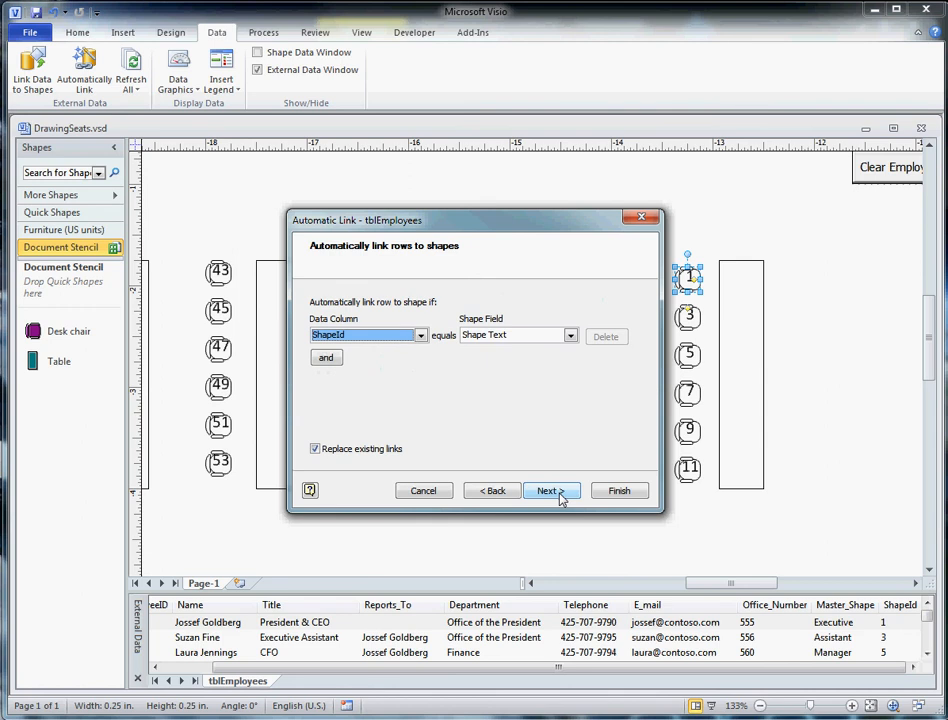
pyautogui.click(619, 490)
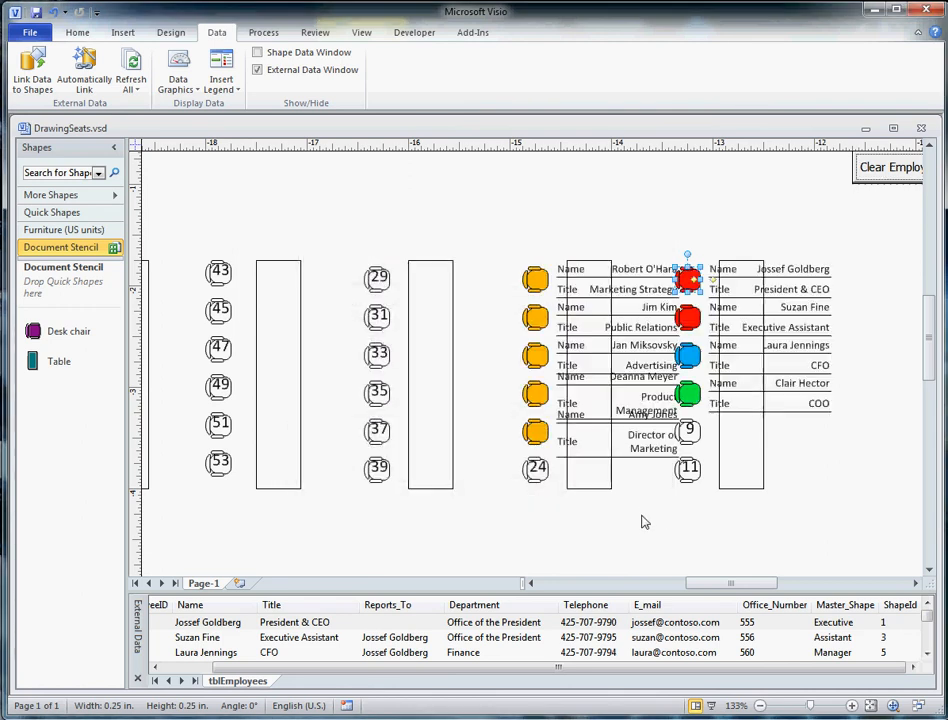
pyautogui.click(770, 268)
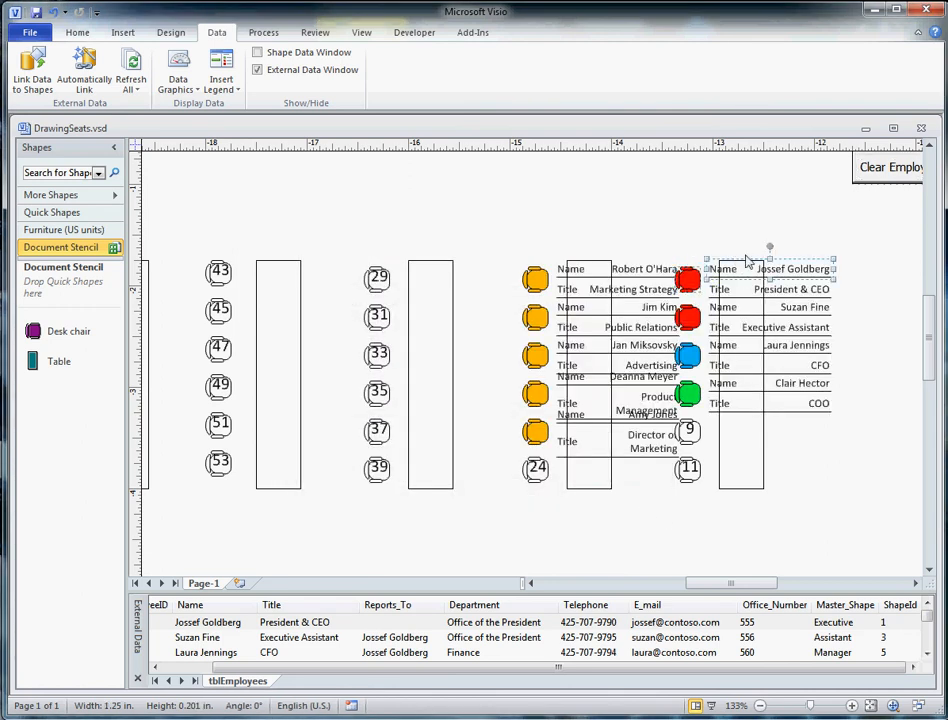